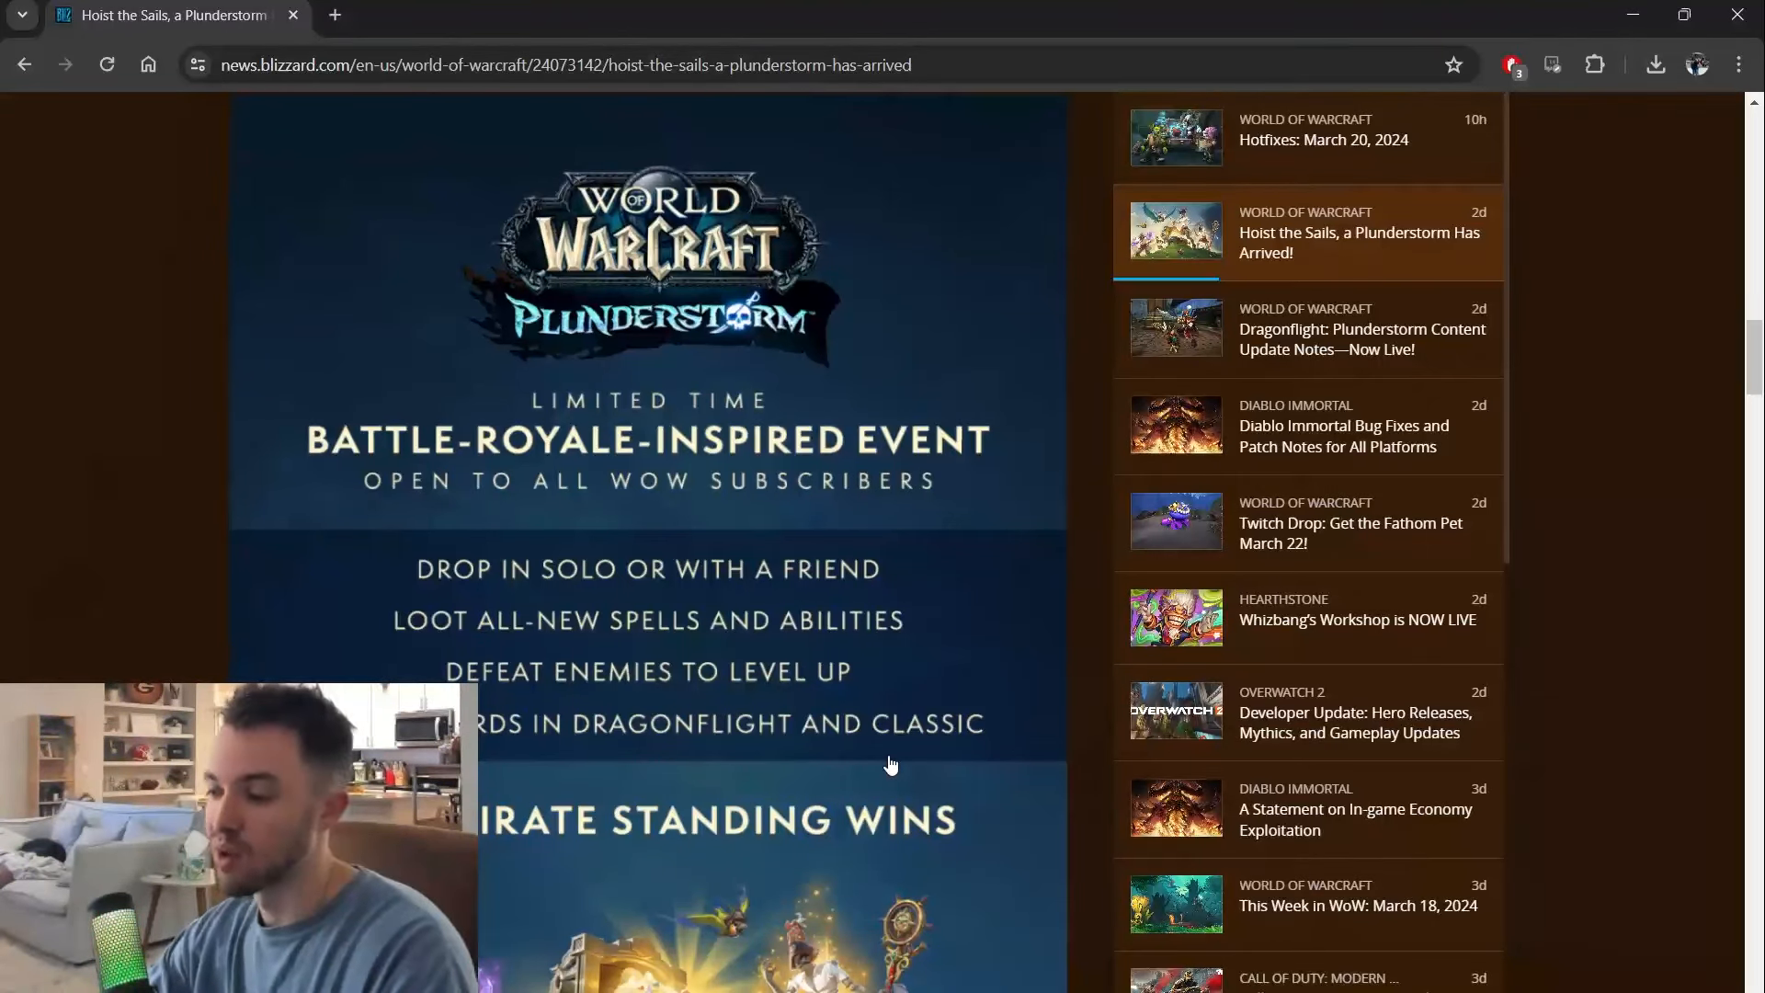
pyautogui.scroll(-3)
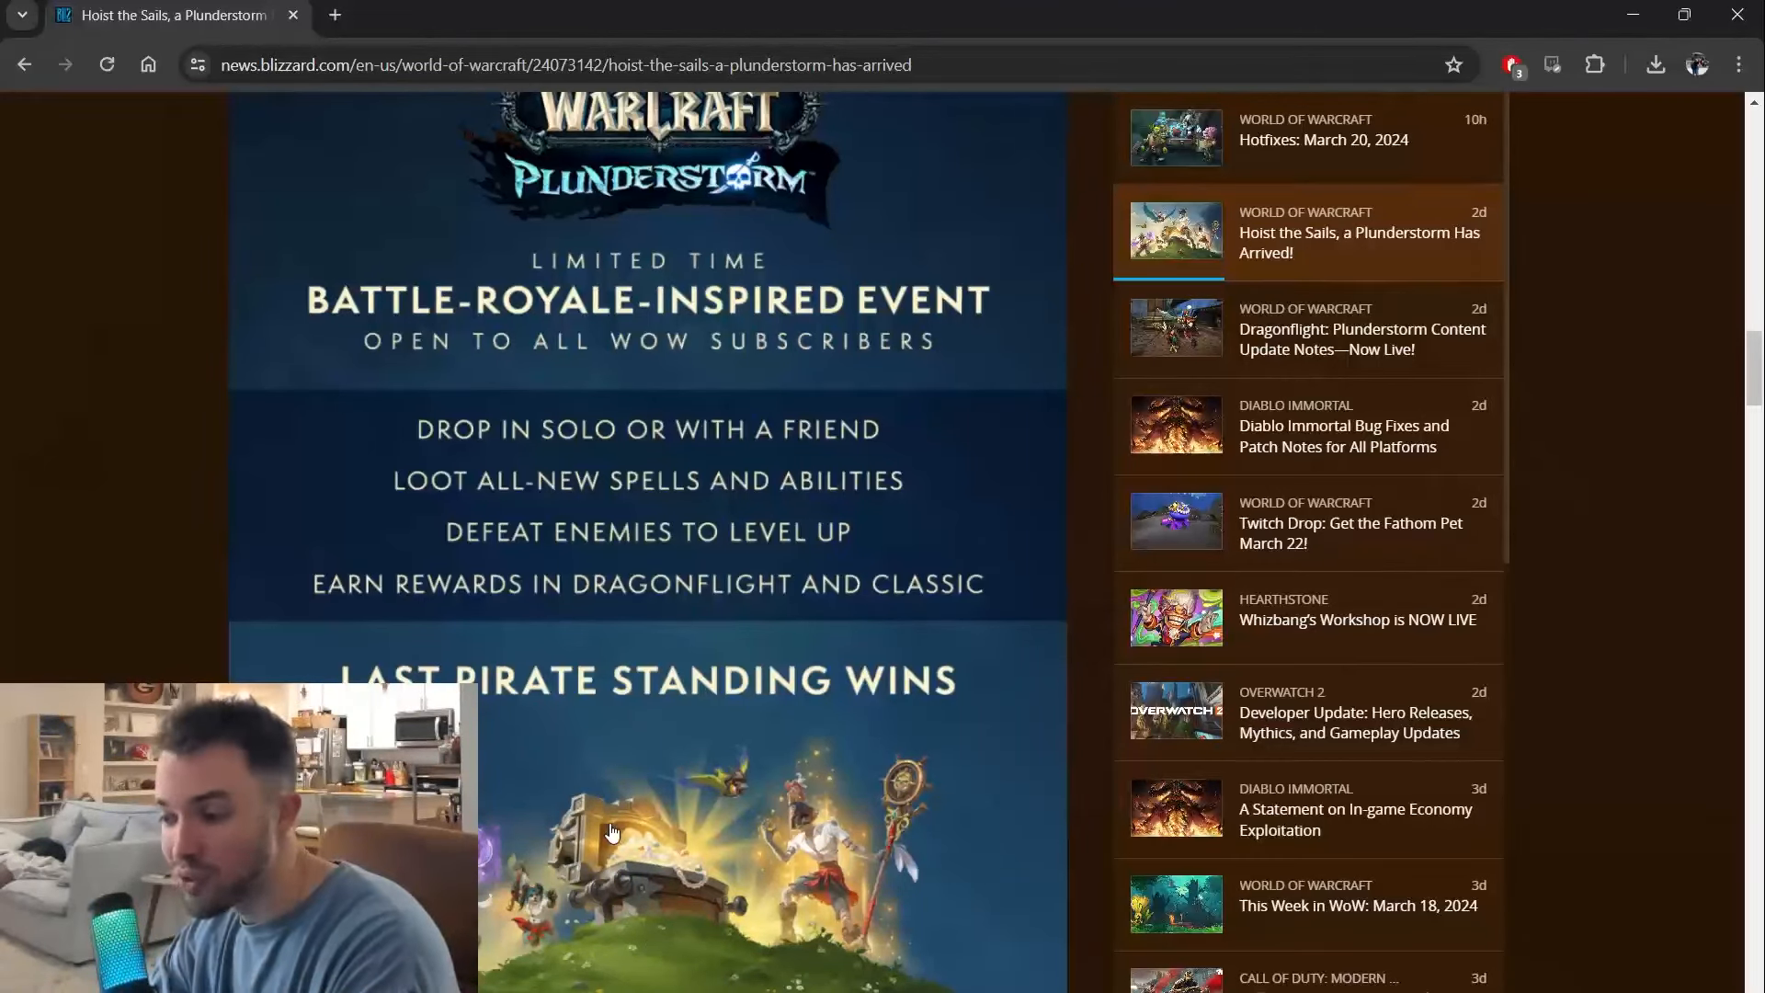
pyautogui.scroll(-3)
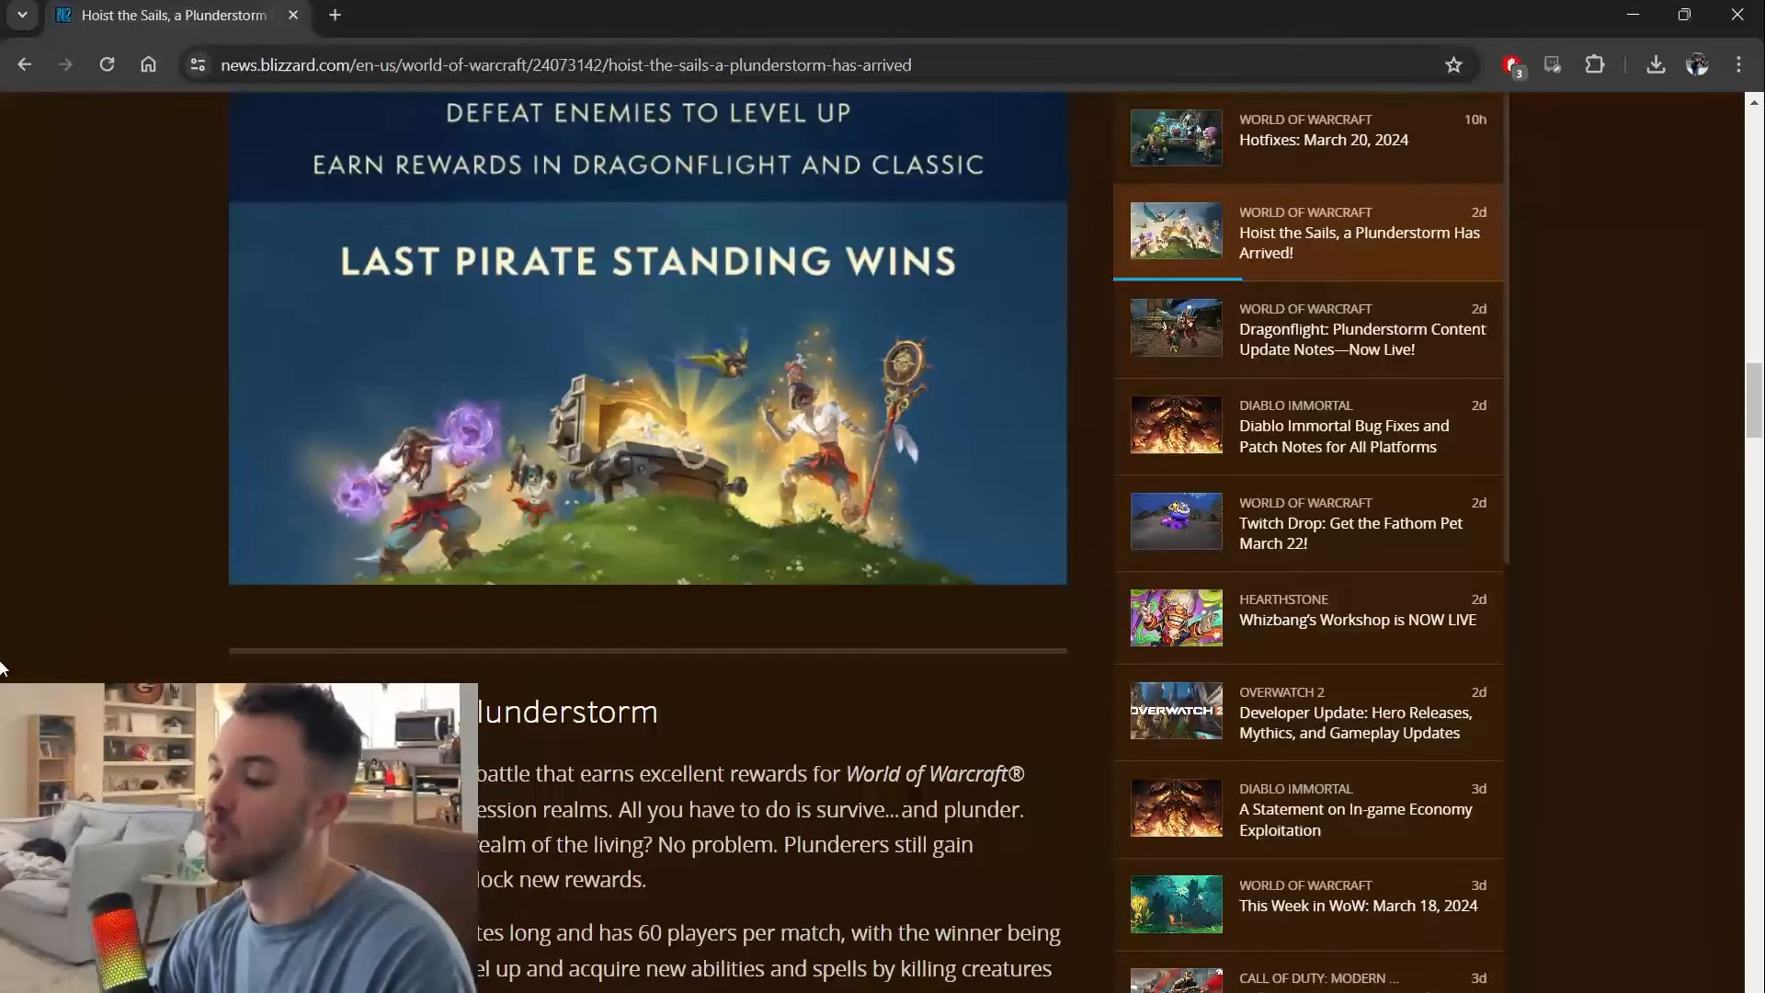
pyautogui.scroll(-3)
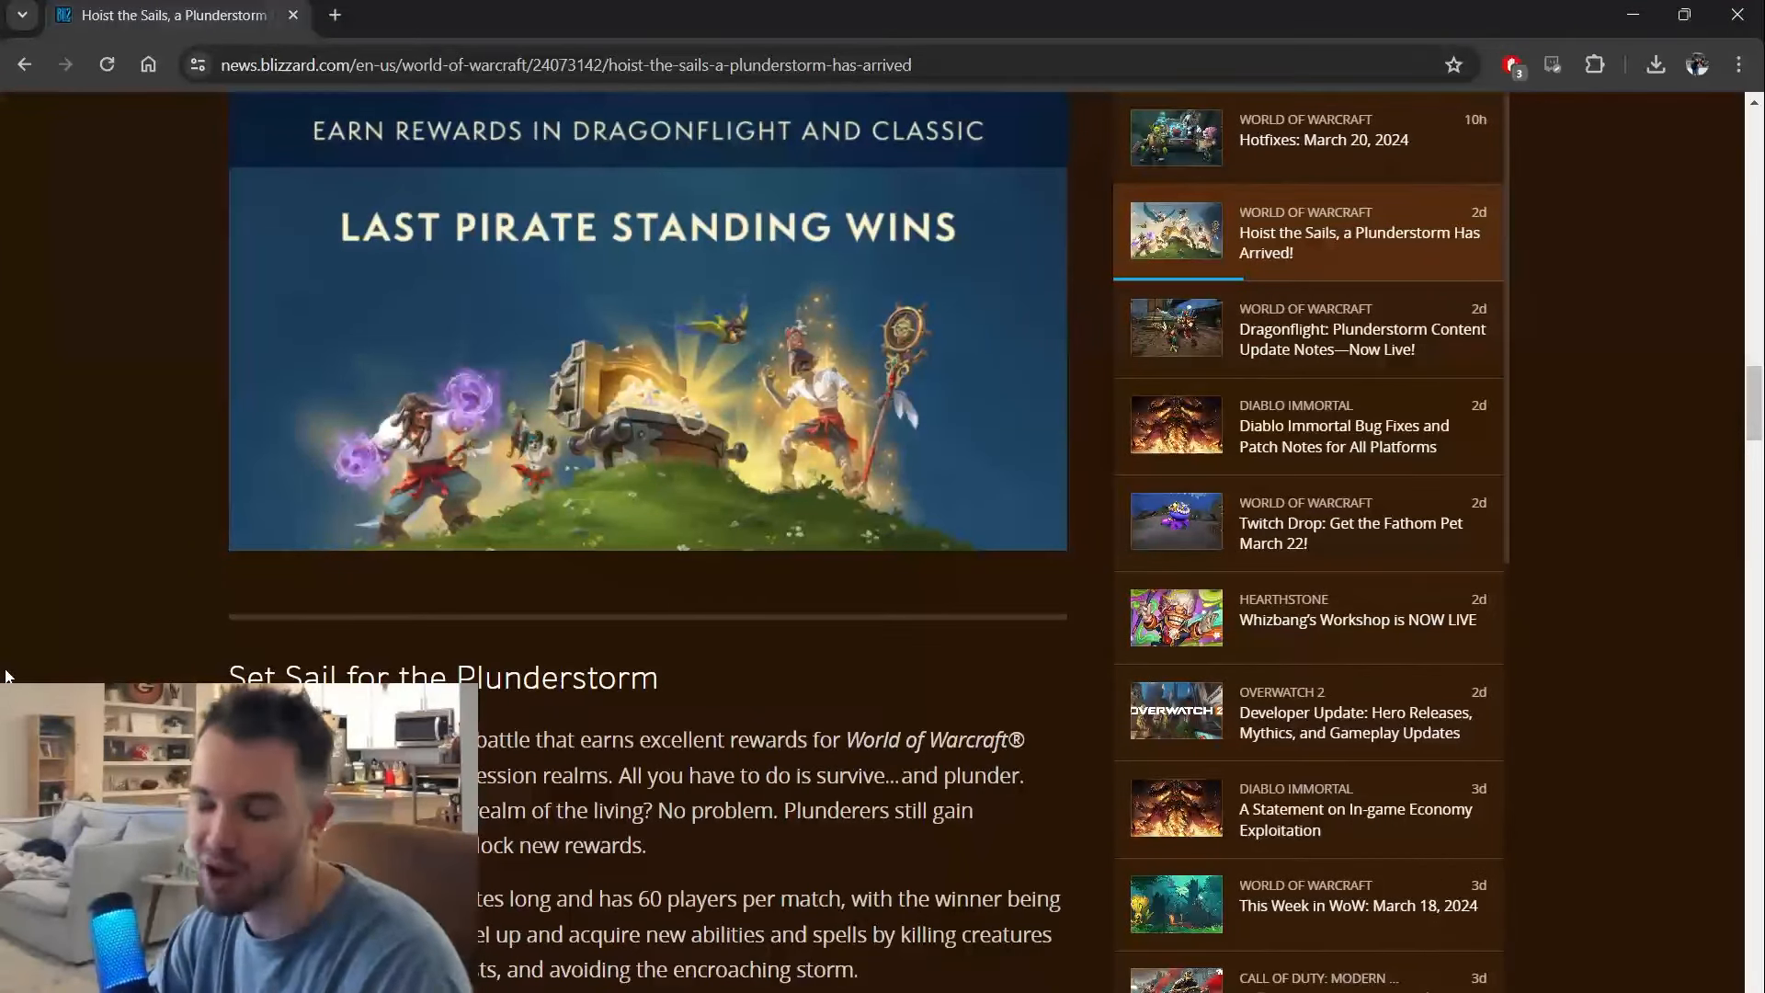
pyautogui.scroll(-3)
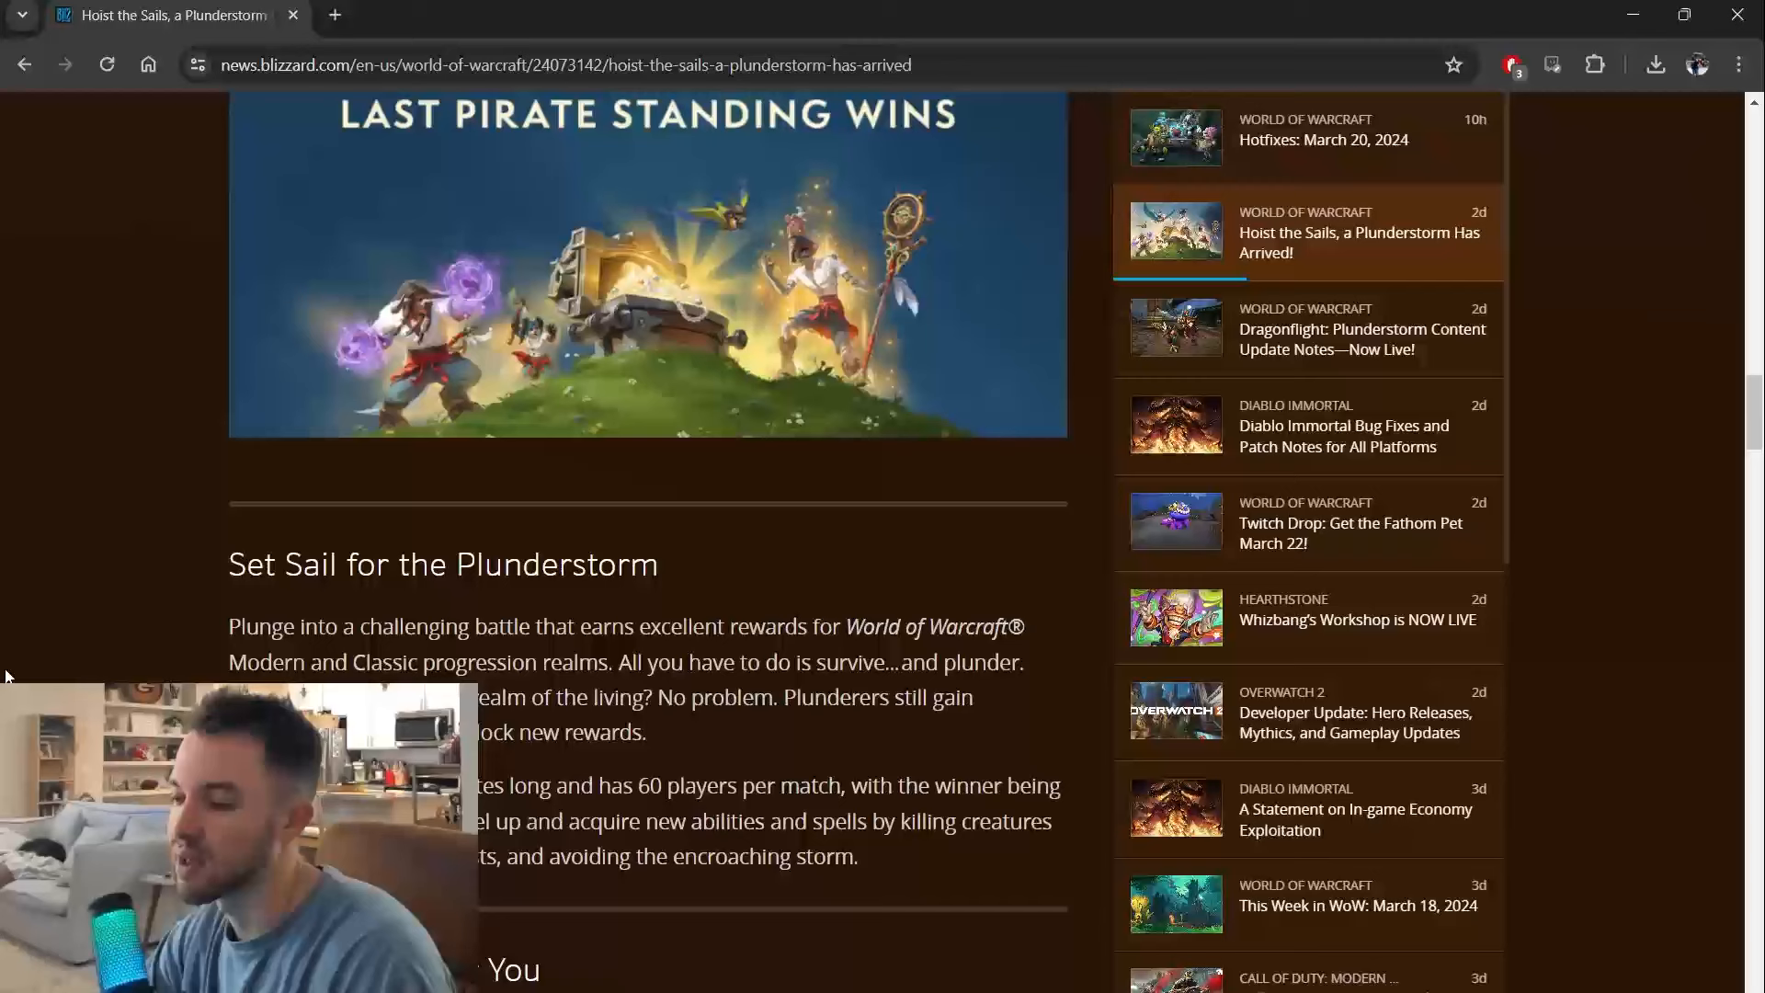
pyautogui.scroll(-3)
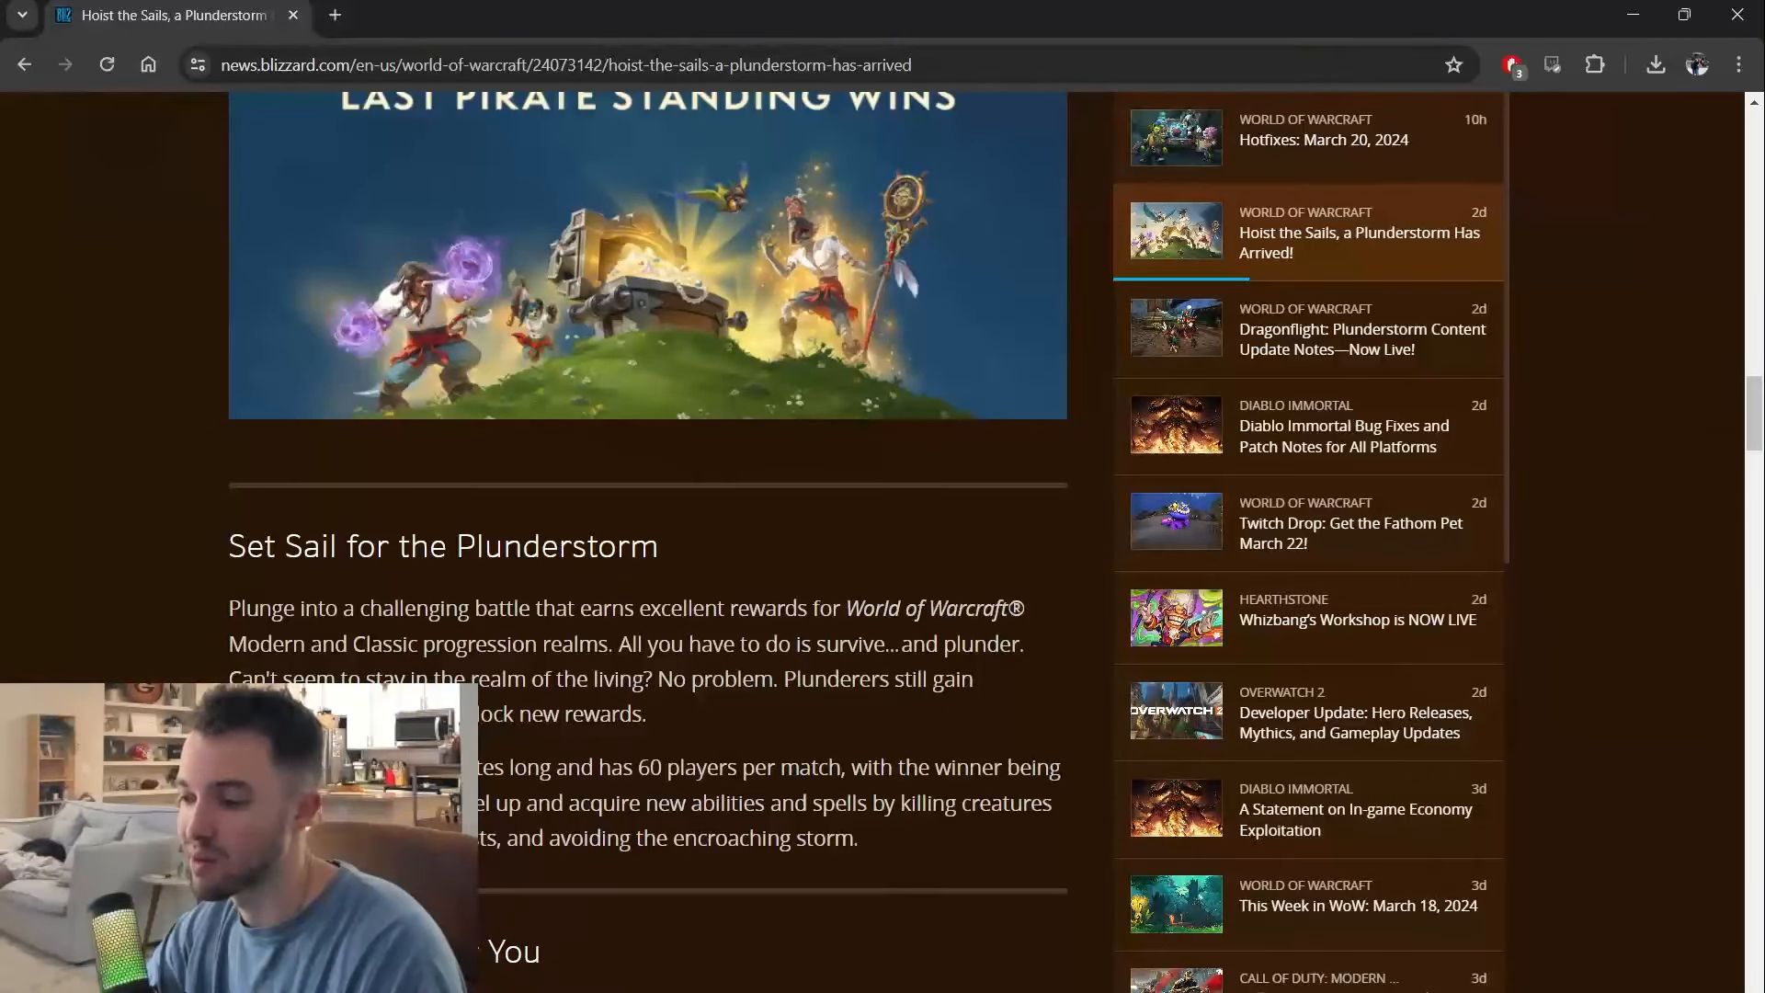
pyautogui.scroll(-3)
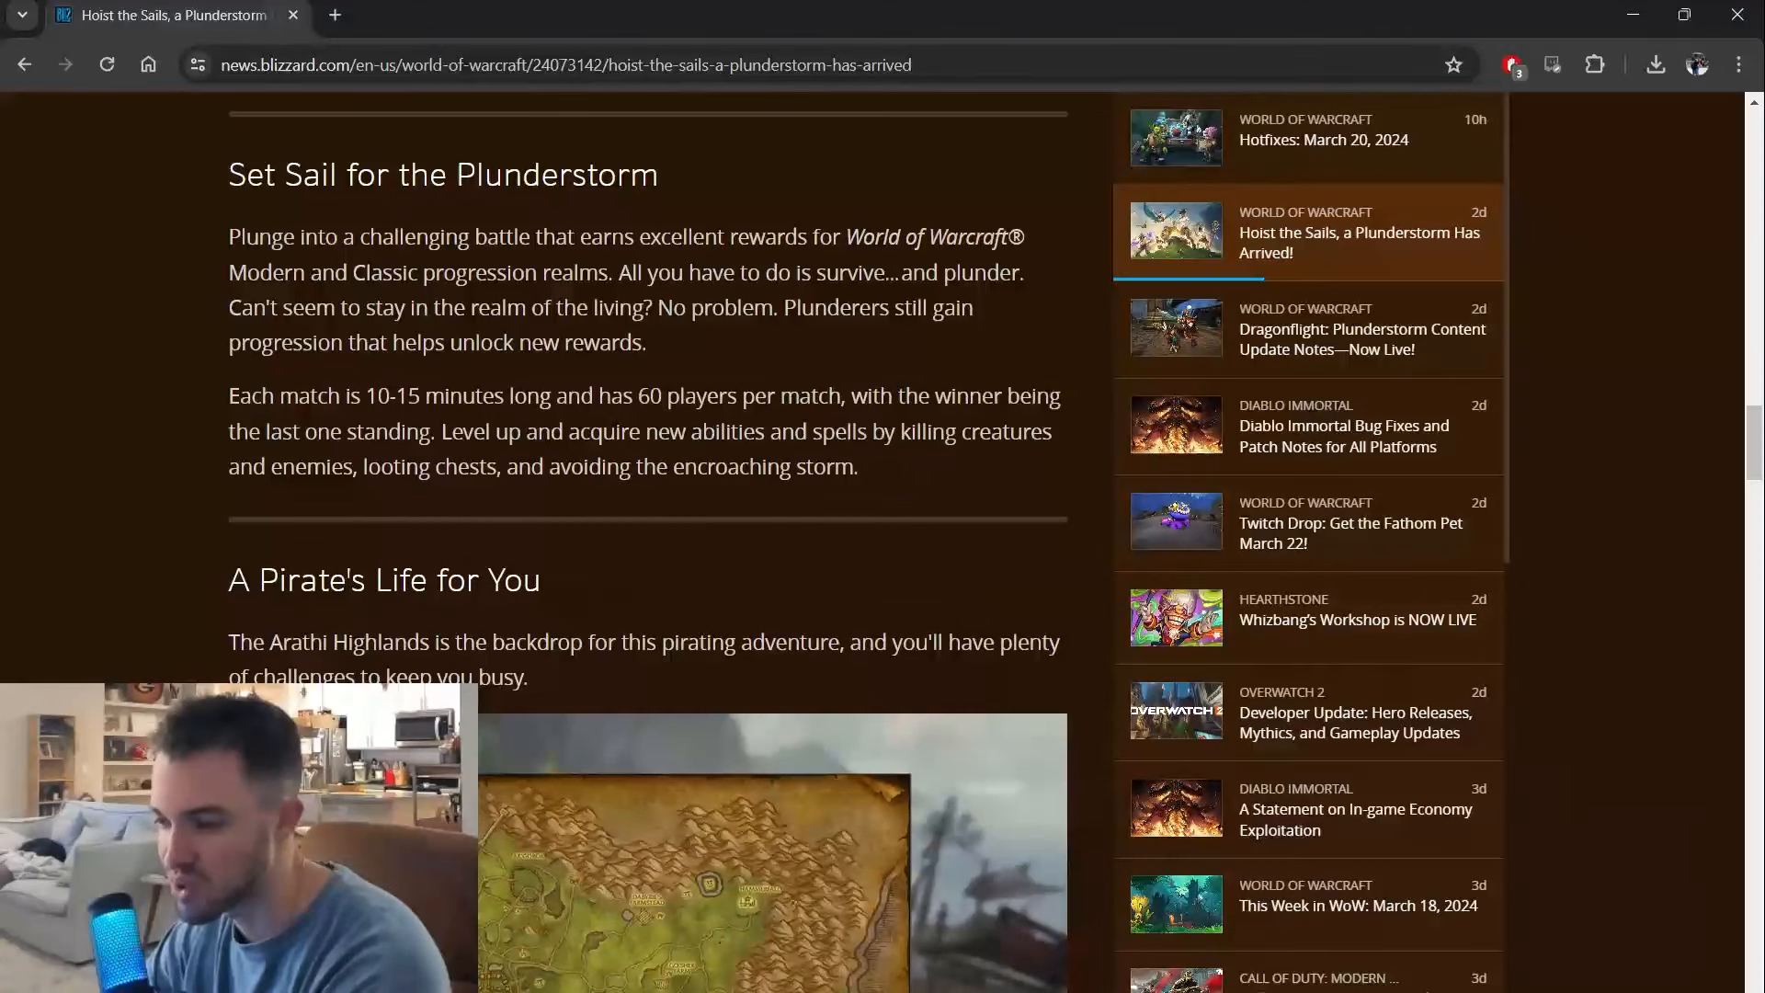
pyautogui.scroll(-3)
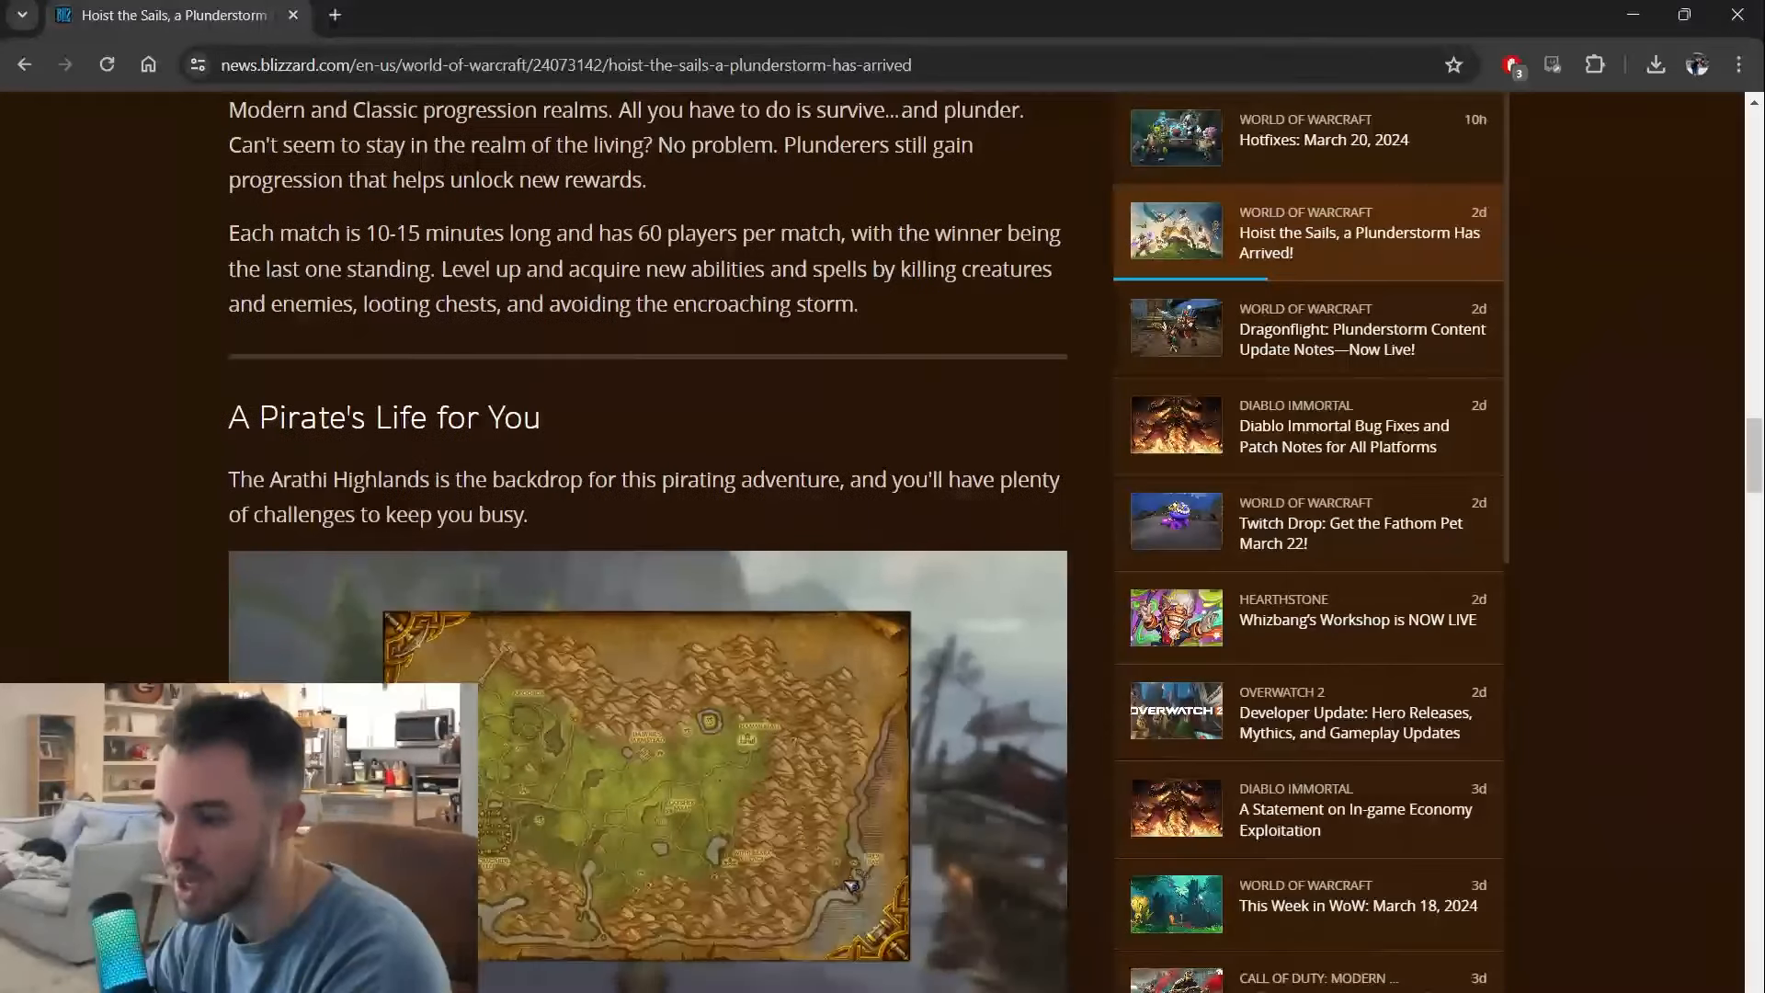
pyautogui.scroll(-3)
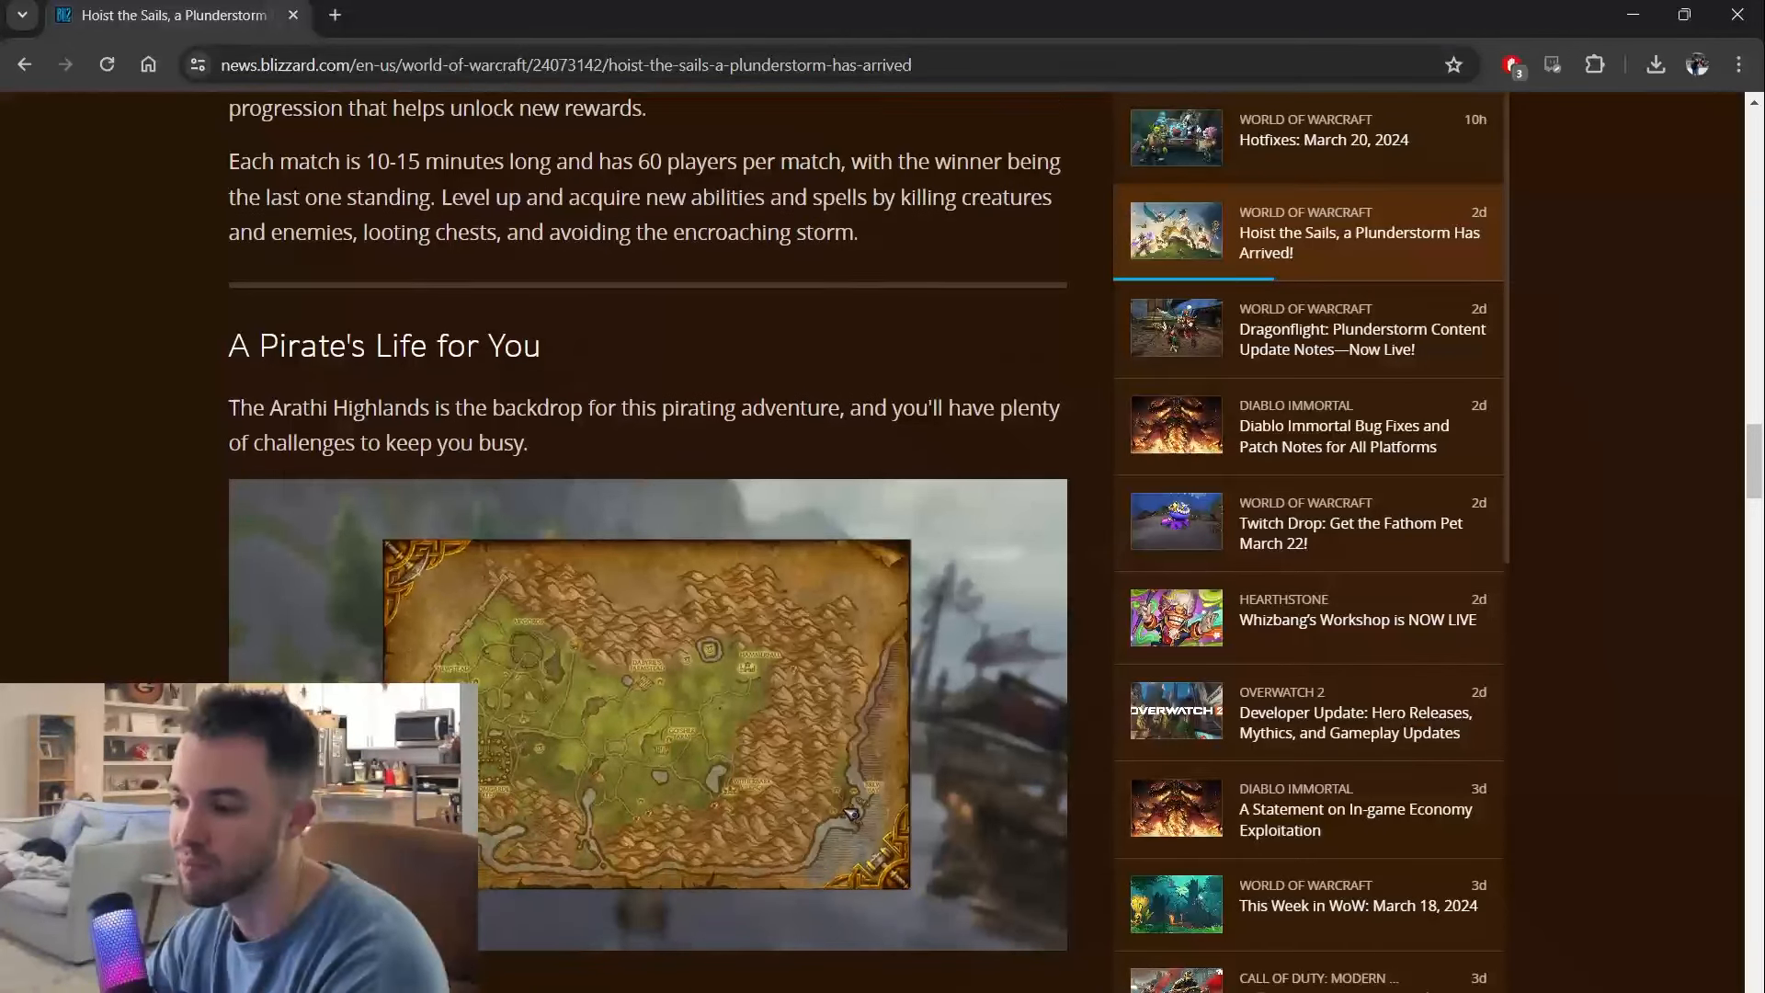
pyautogui.scroll(-3)
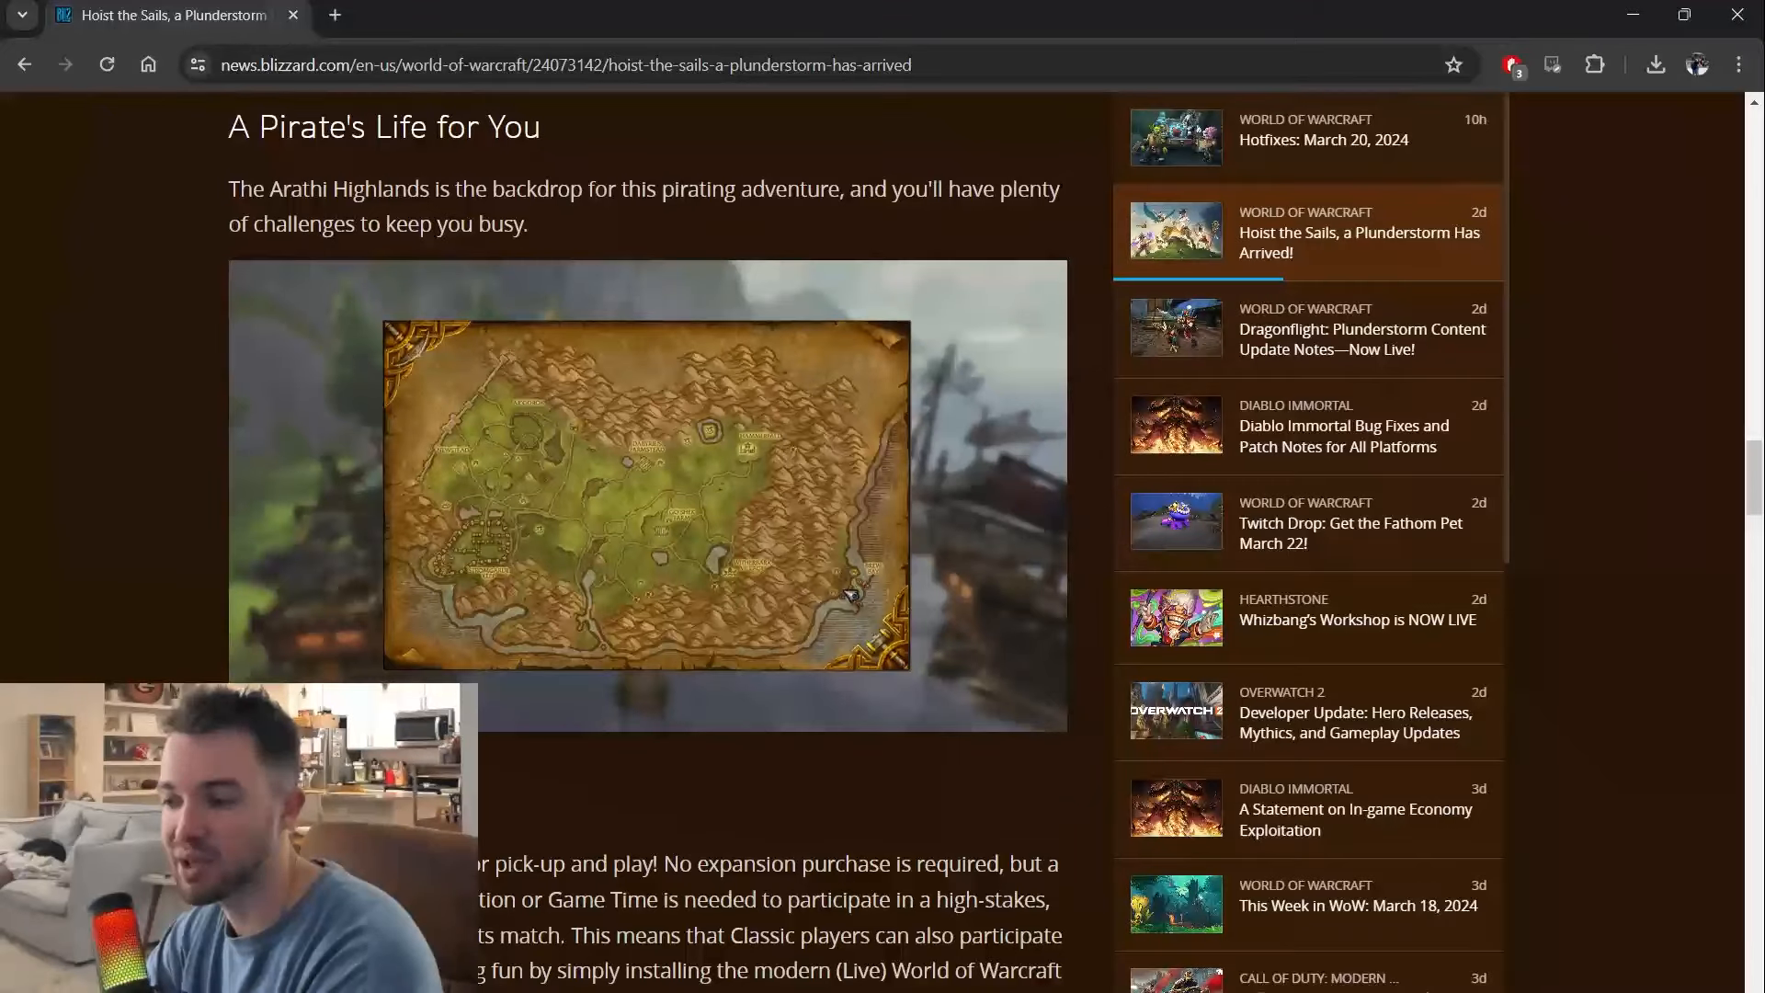
pyautogui.scroll(-3)
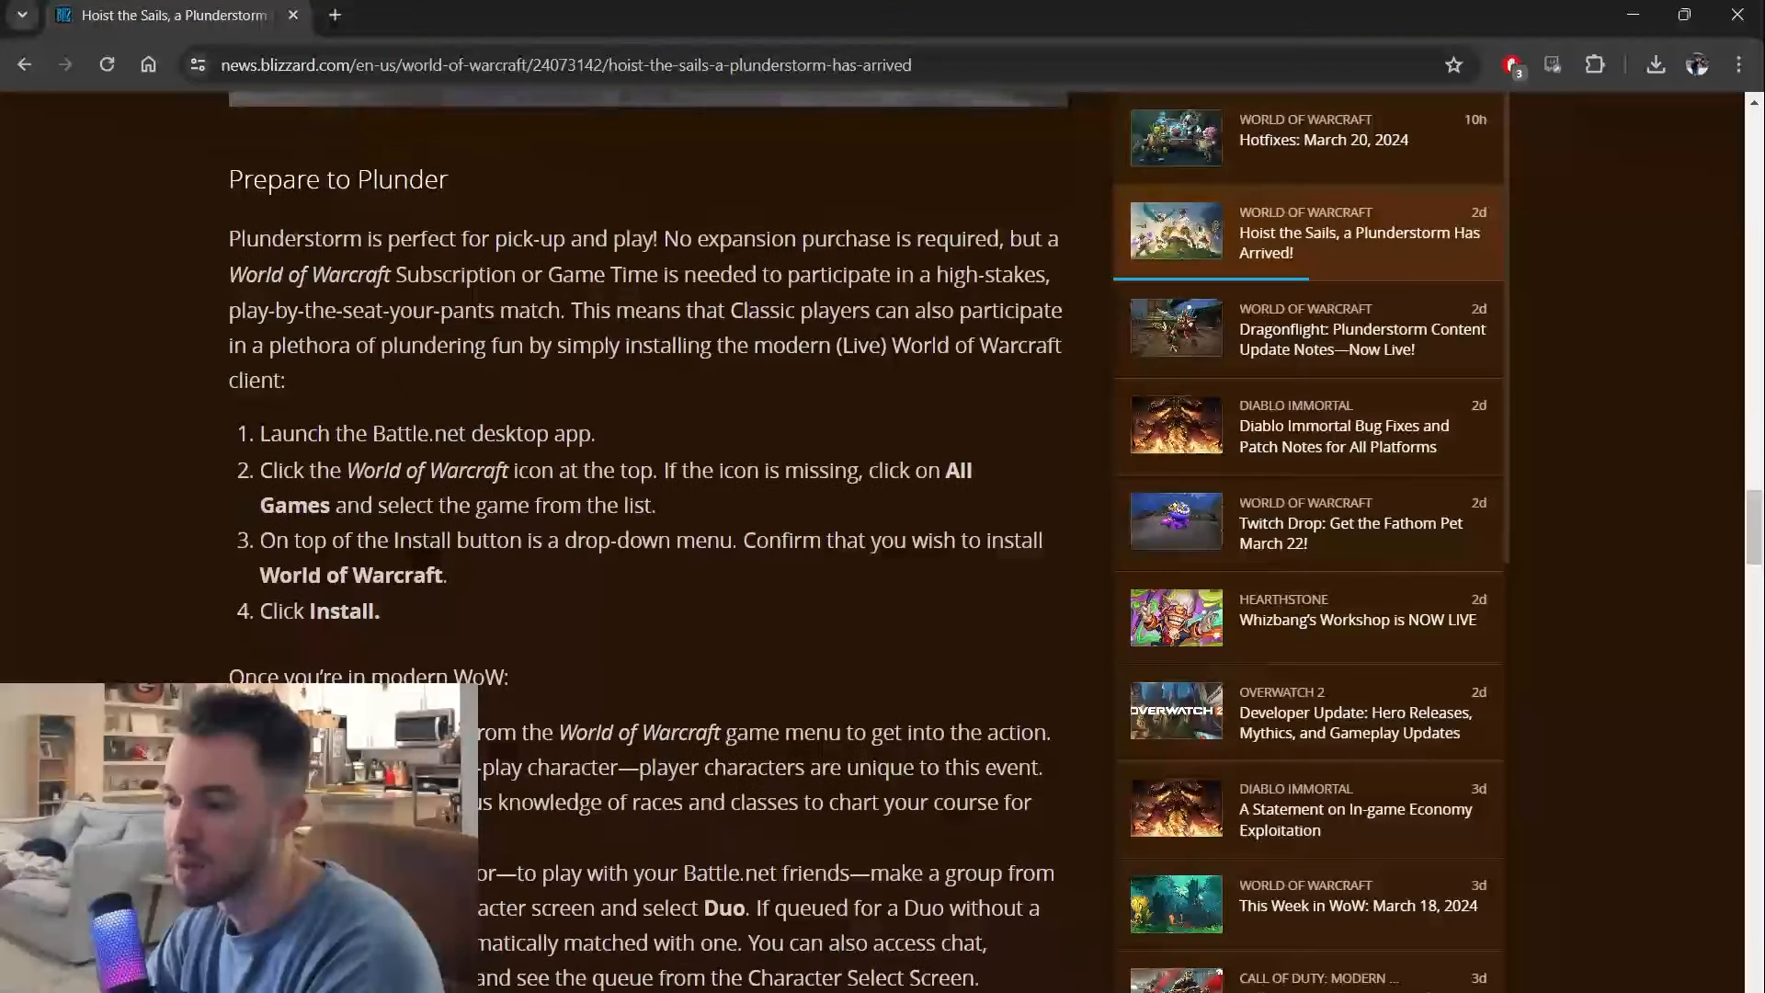
pyautogui.scroll(-3)
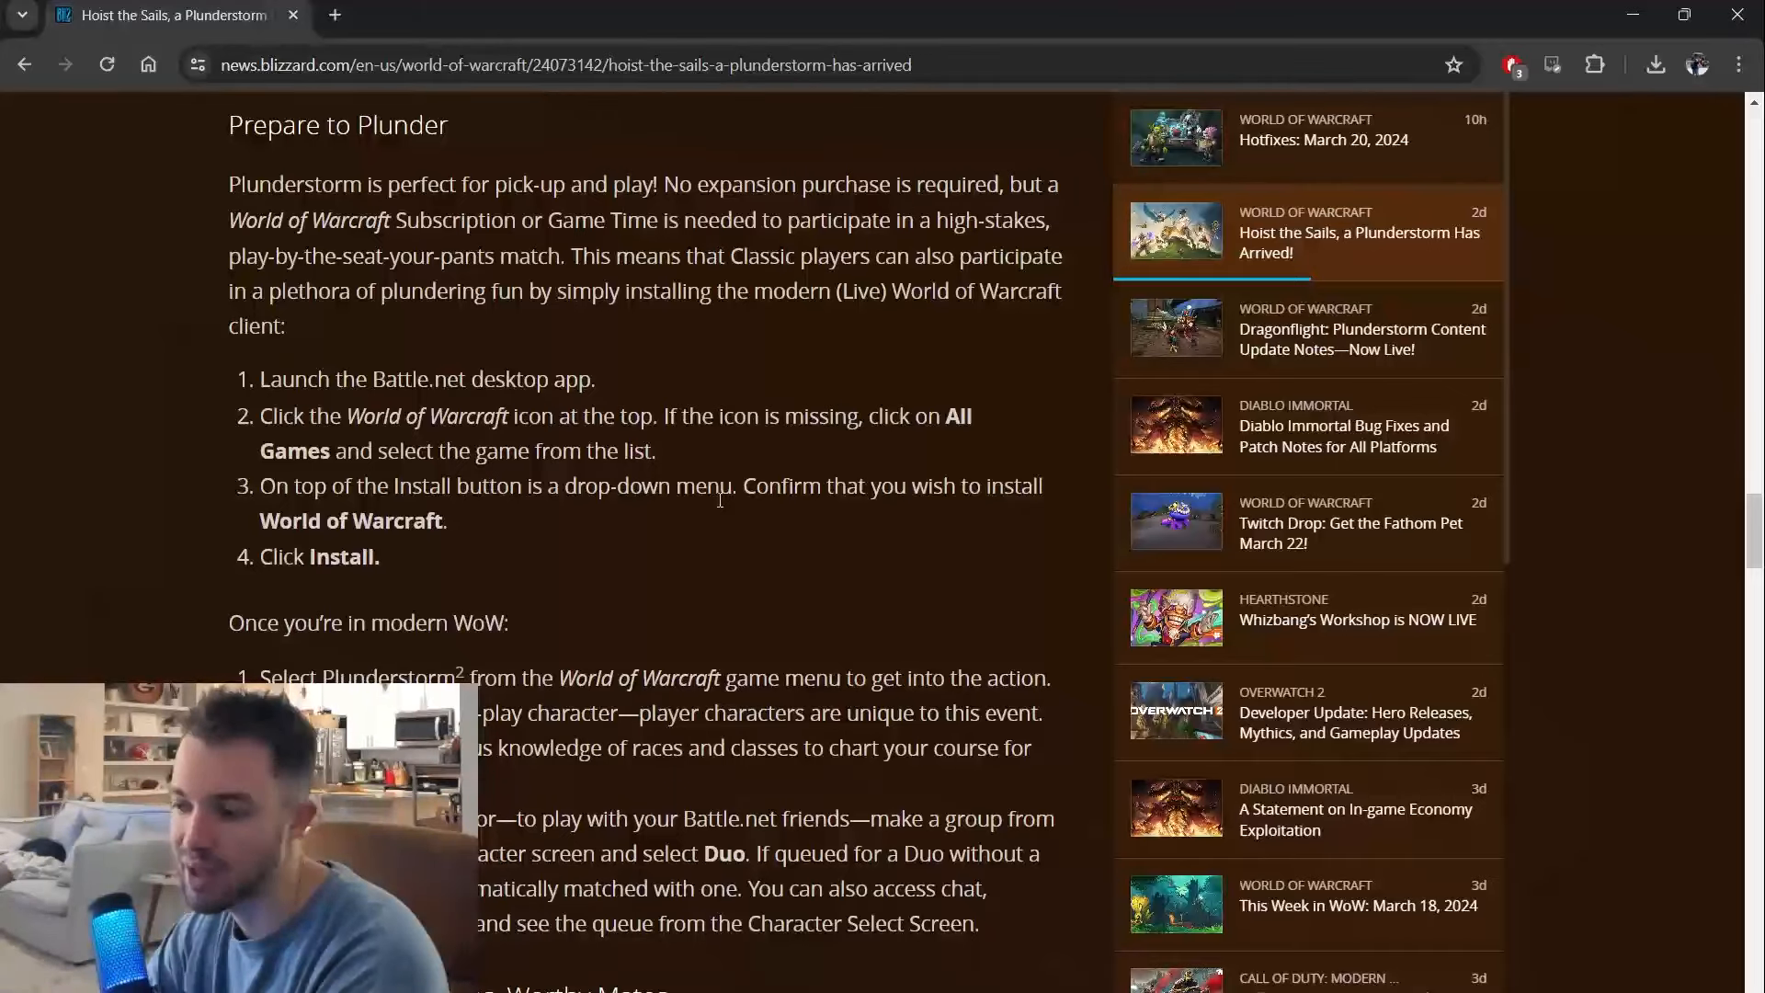
pyautogui.scroll(-3)
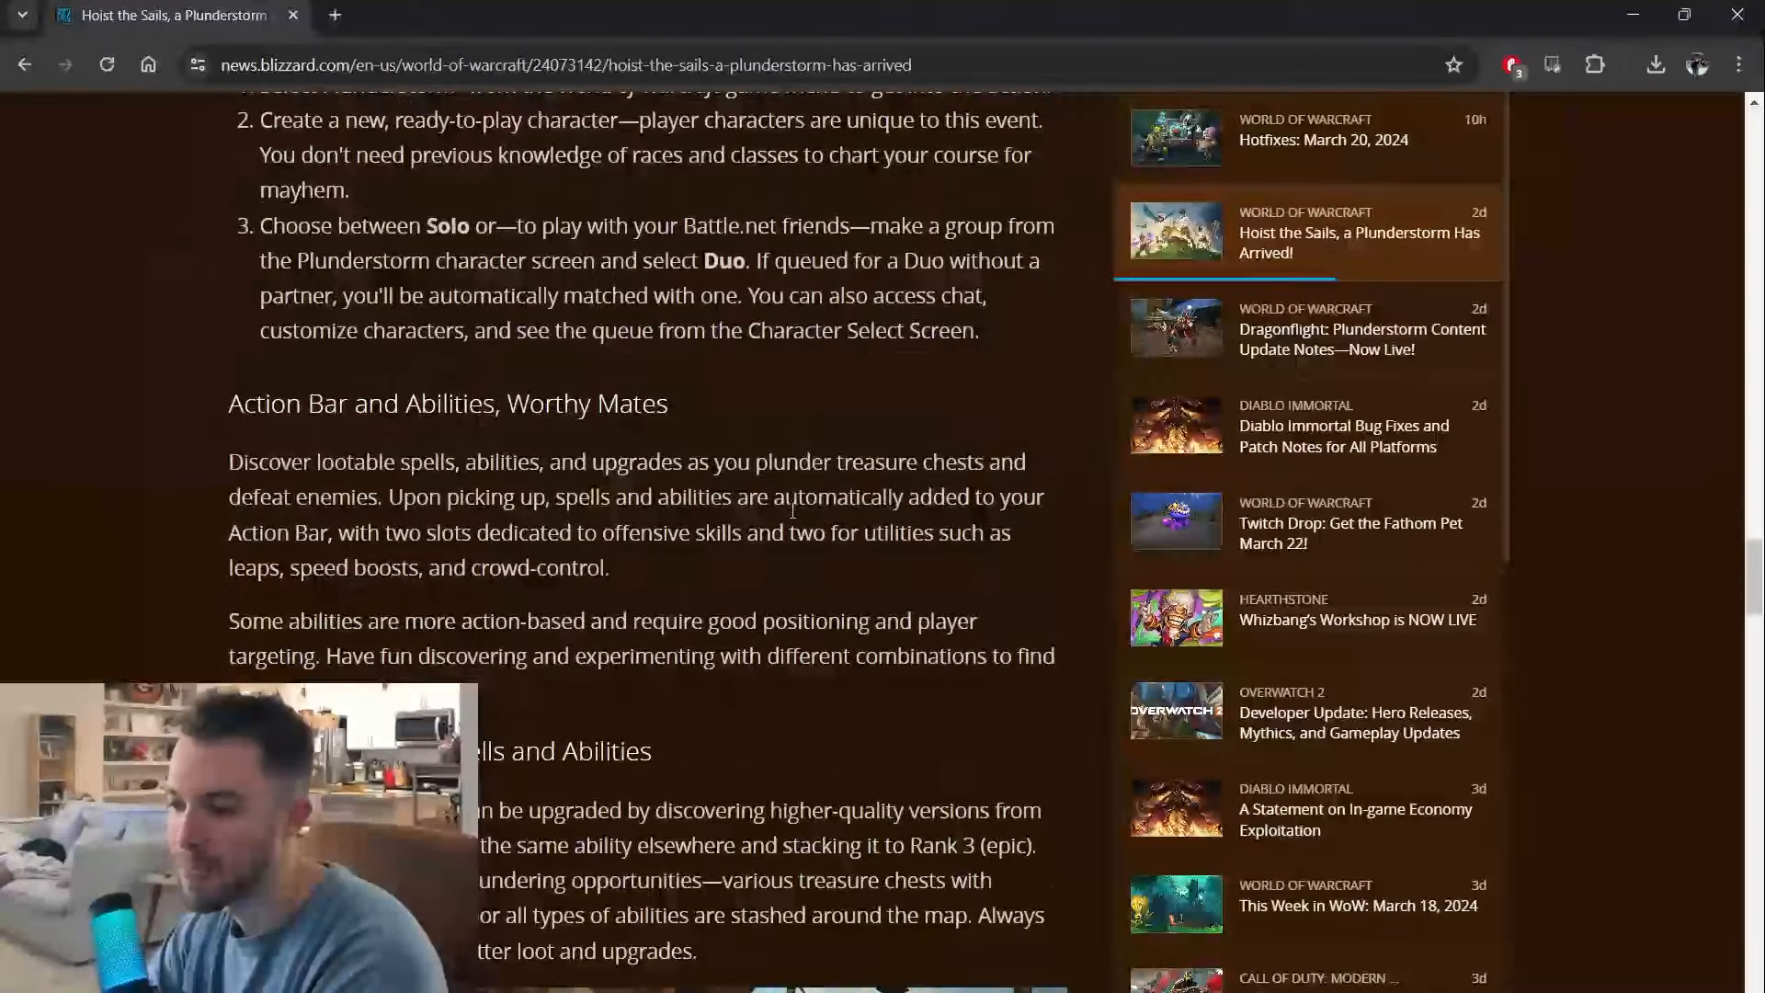
pyautogui.scroll(-3)
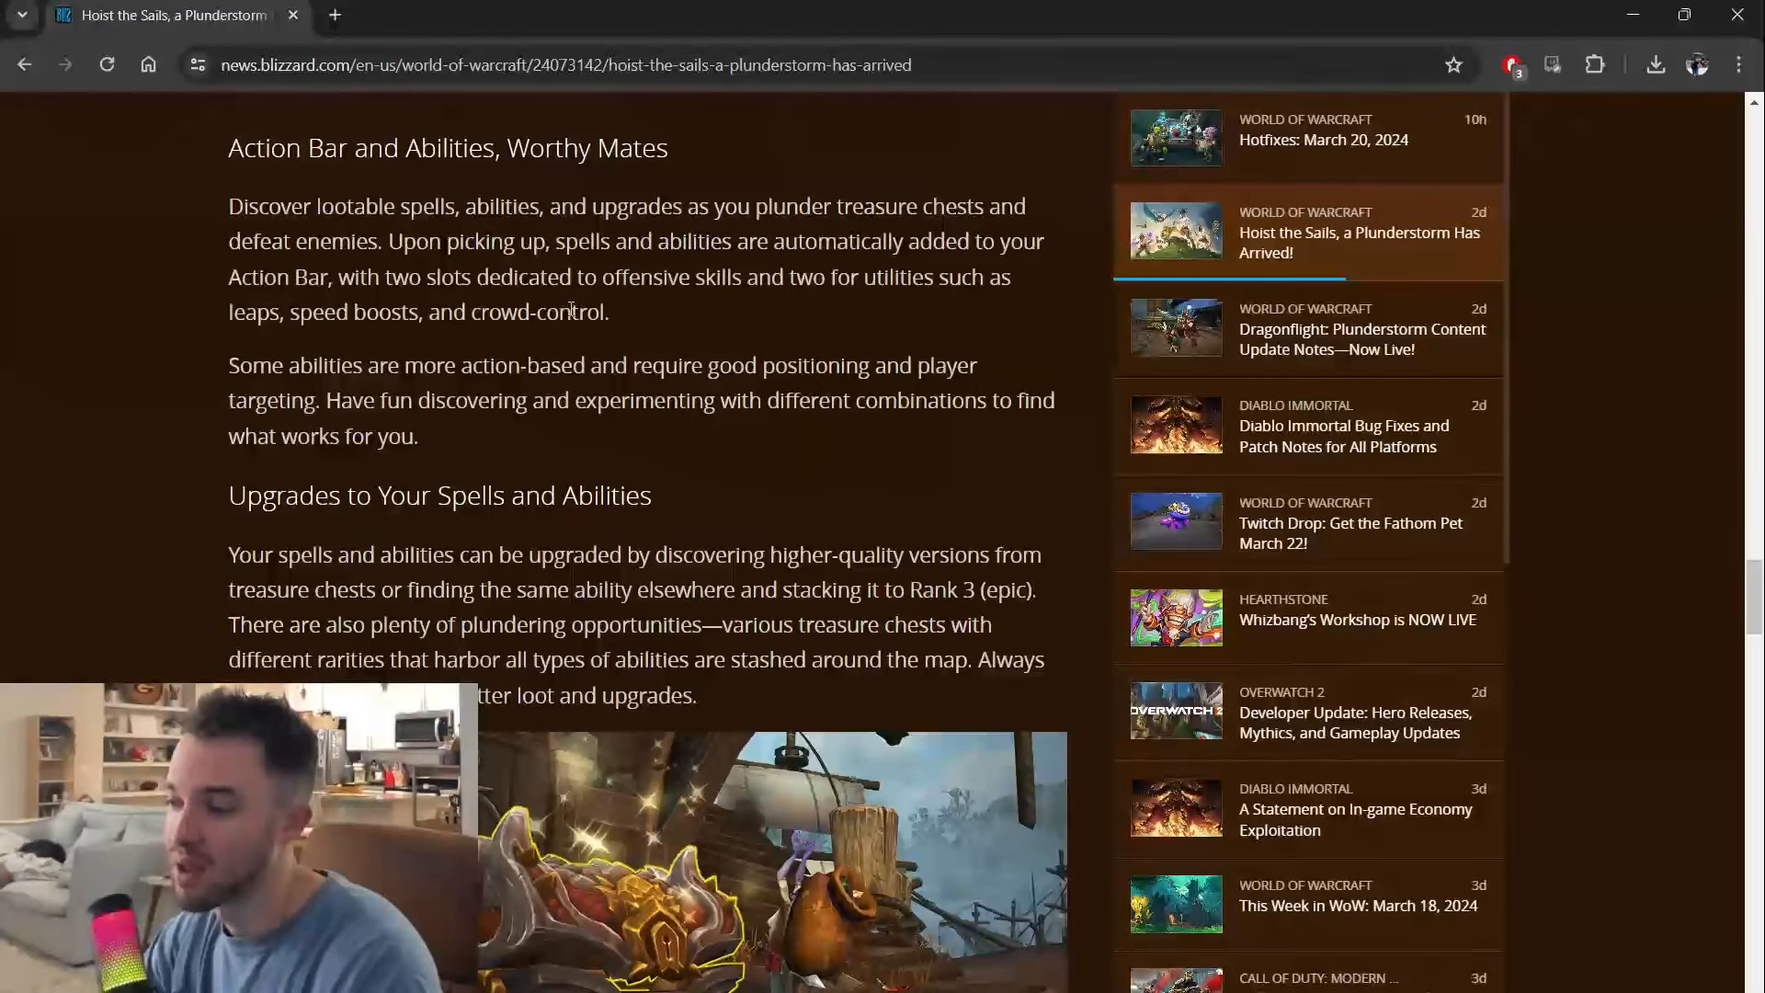
pyautogui.scroll(-3)
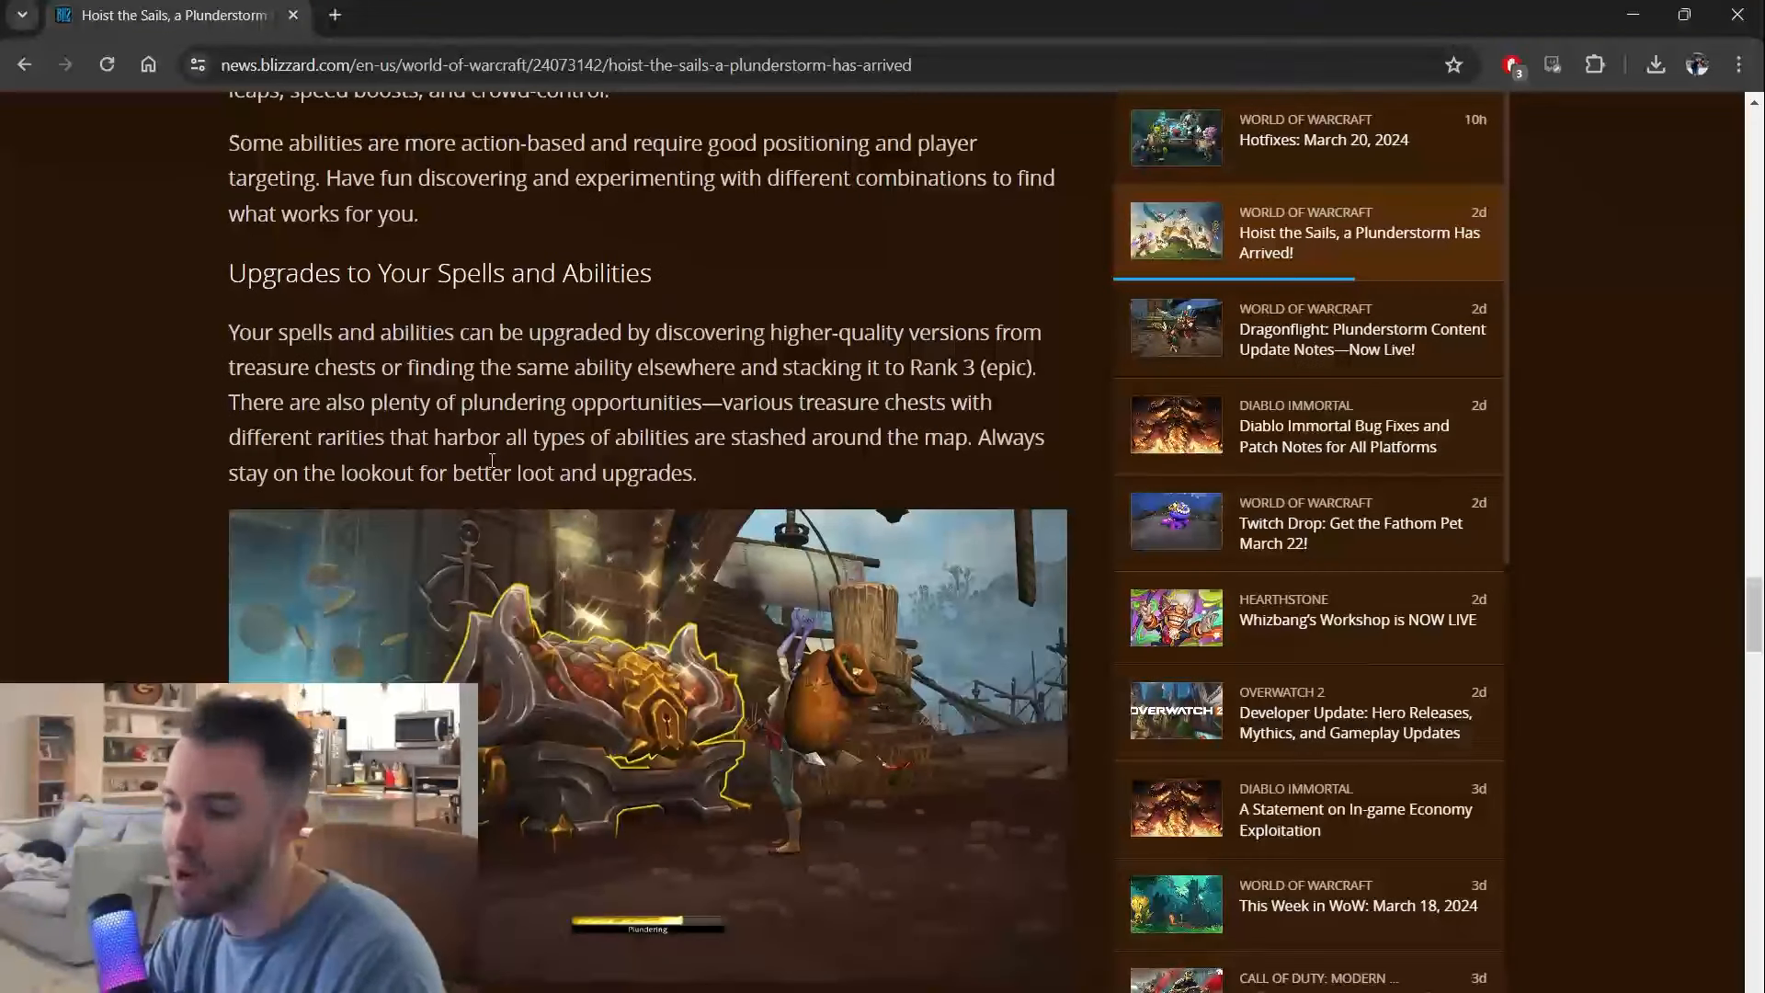
pyautogui.scroll(-3)
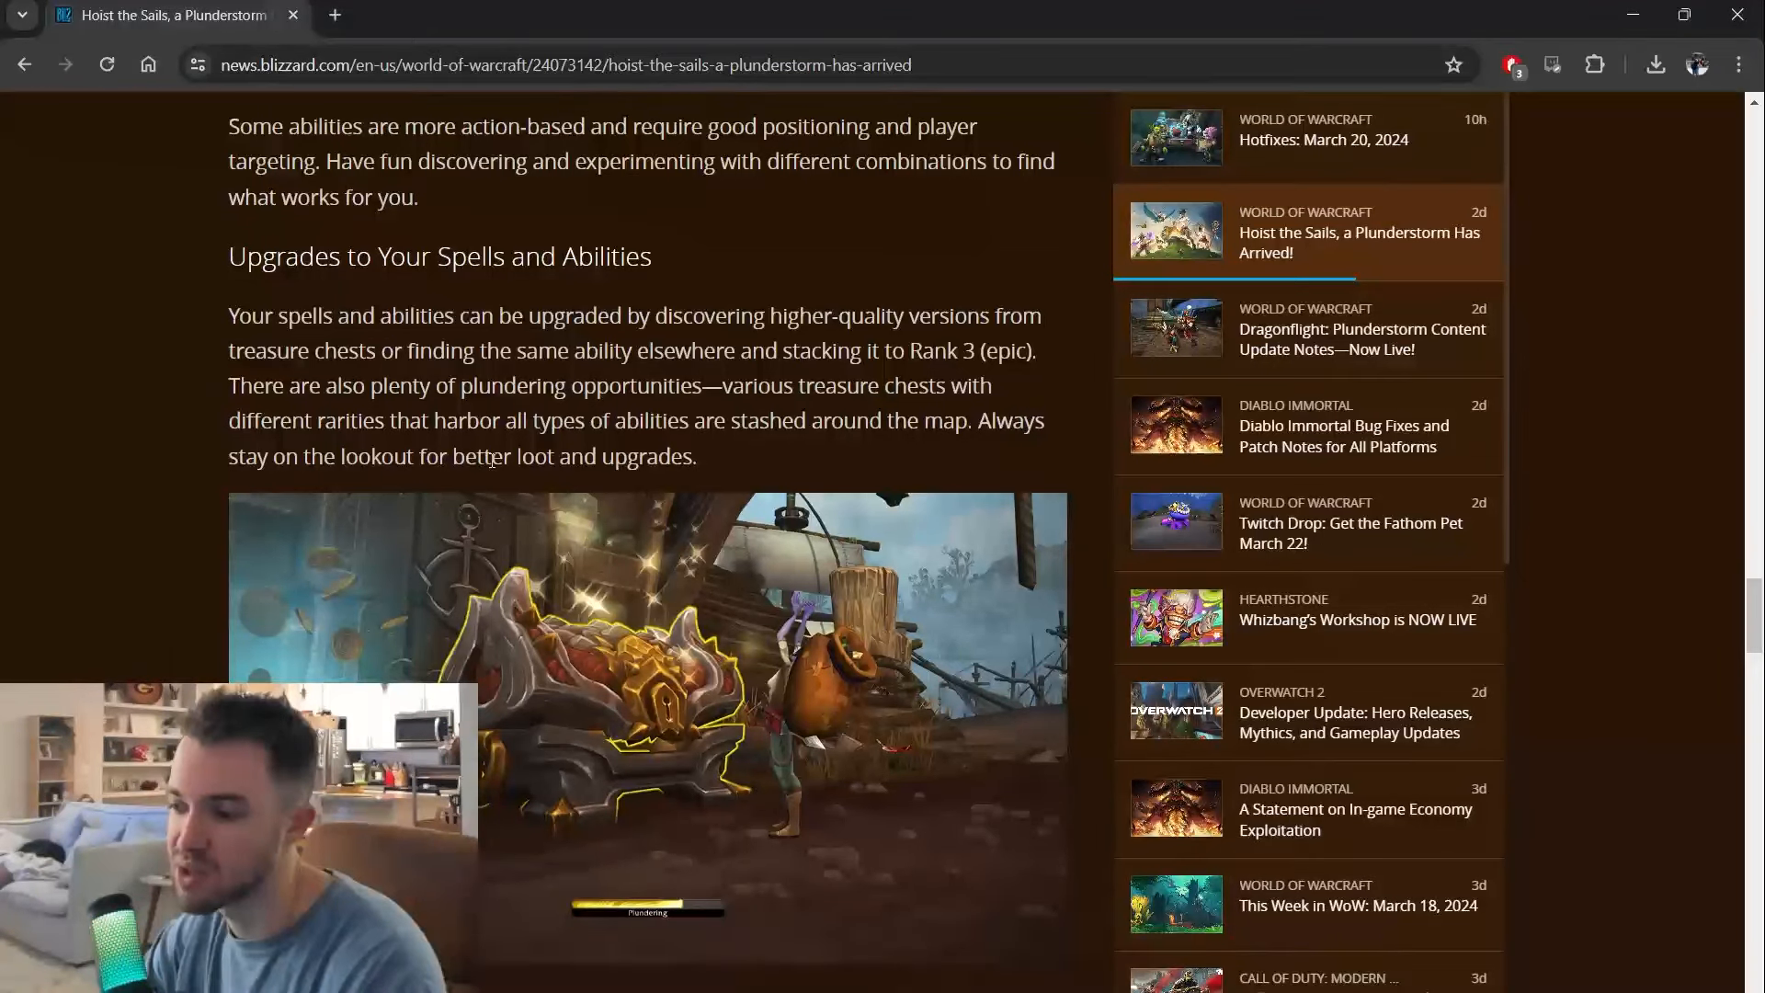
pyautogui.scroll(-3)
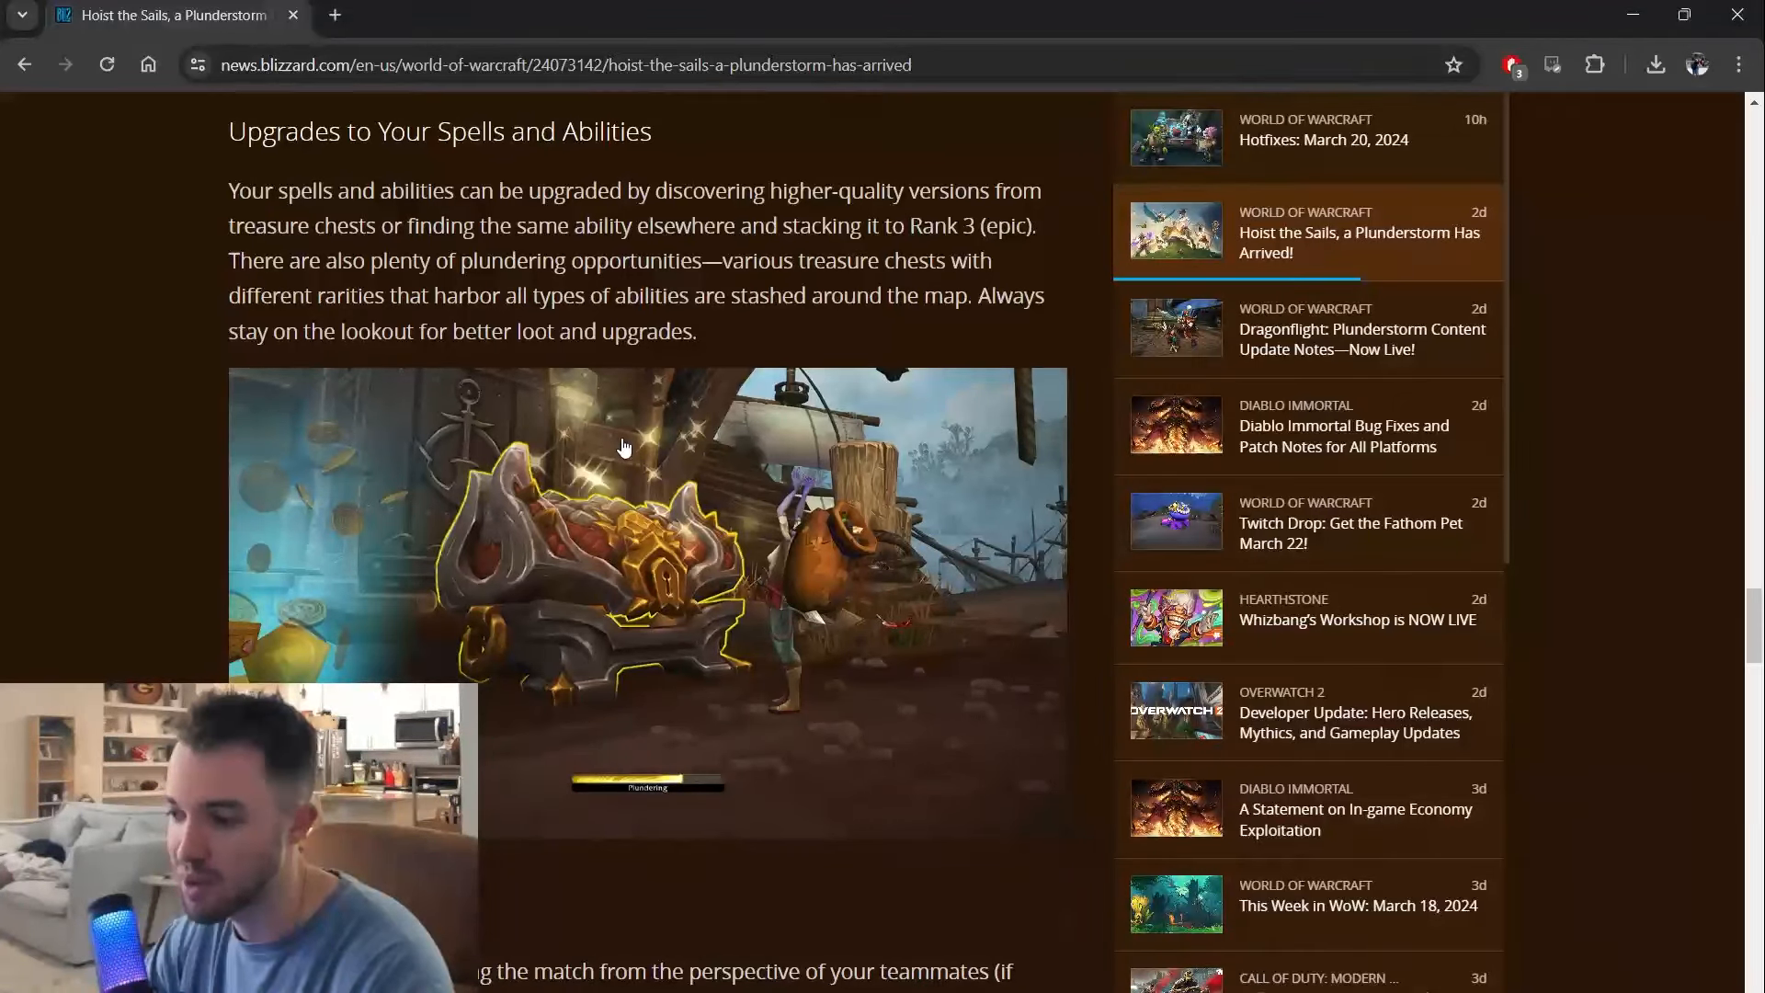
pyautogui.scroll(-3)
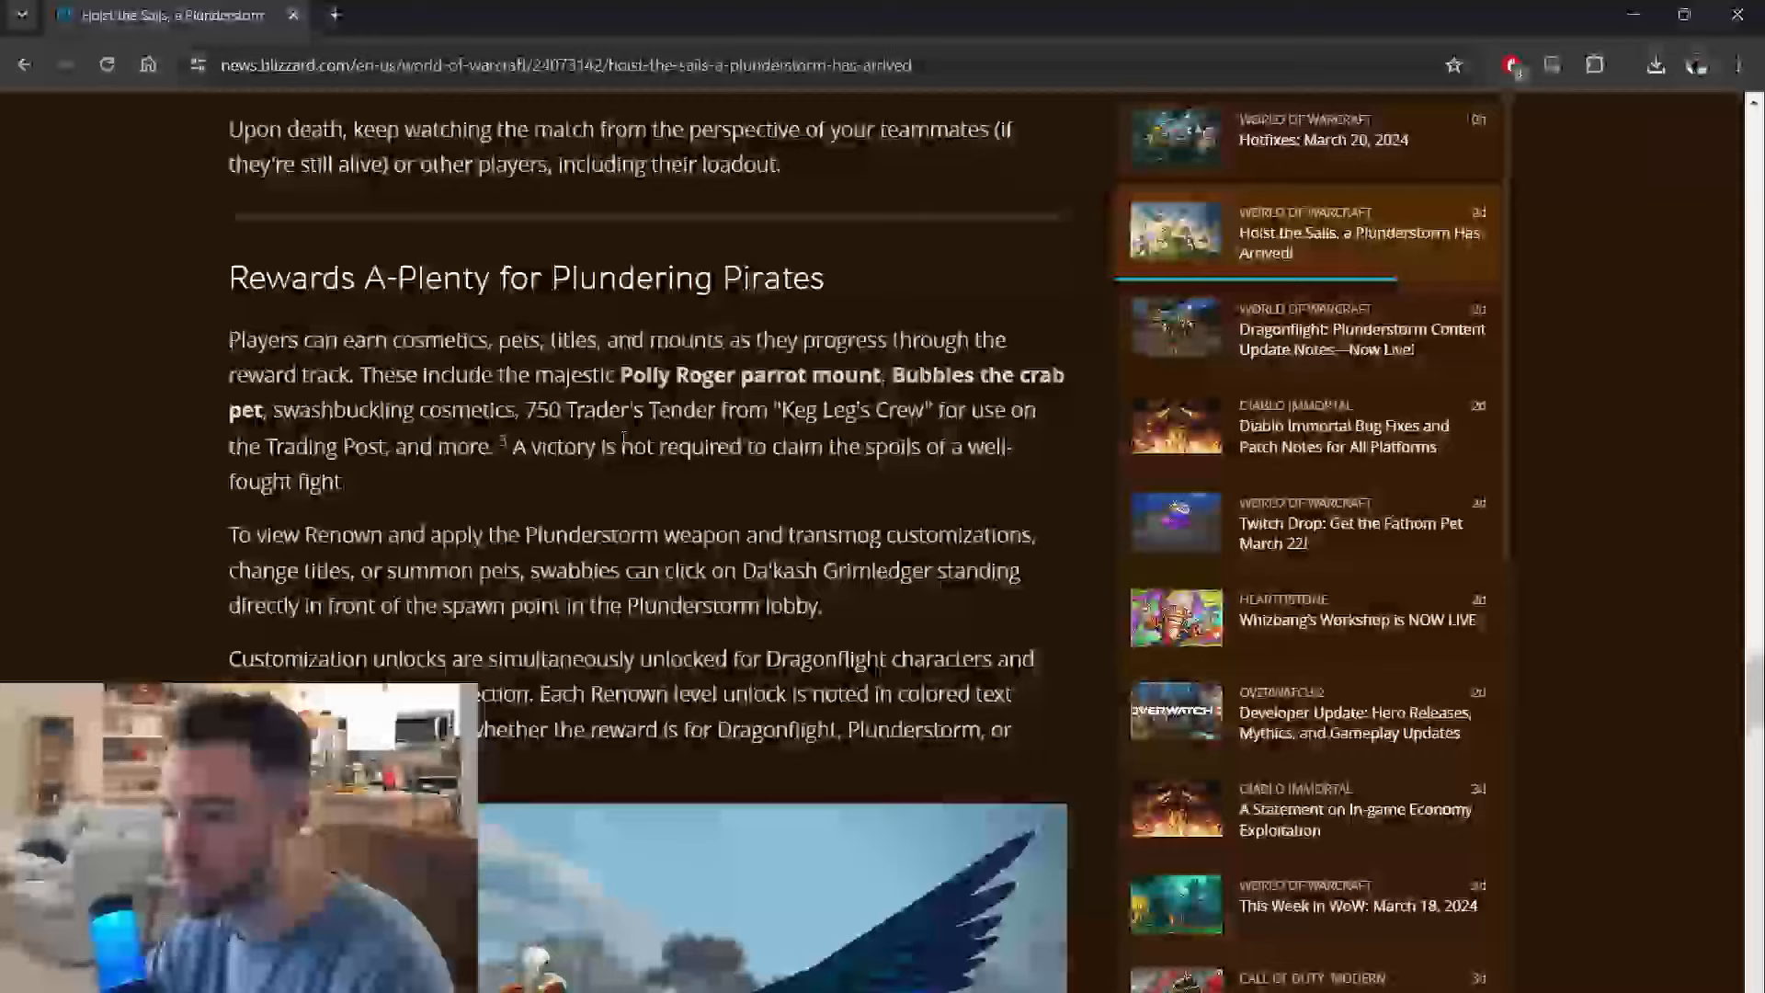
pyautogui.scroll(-3)
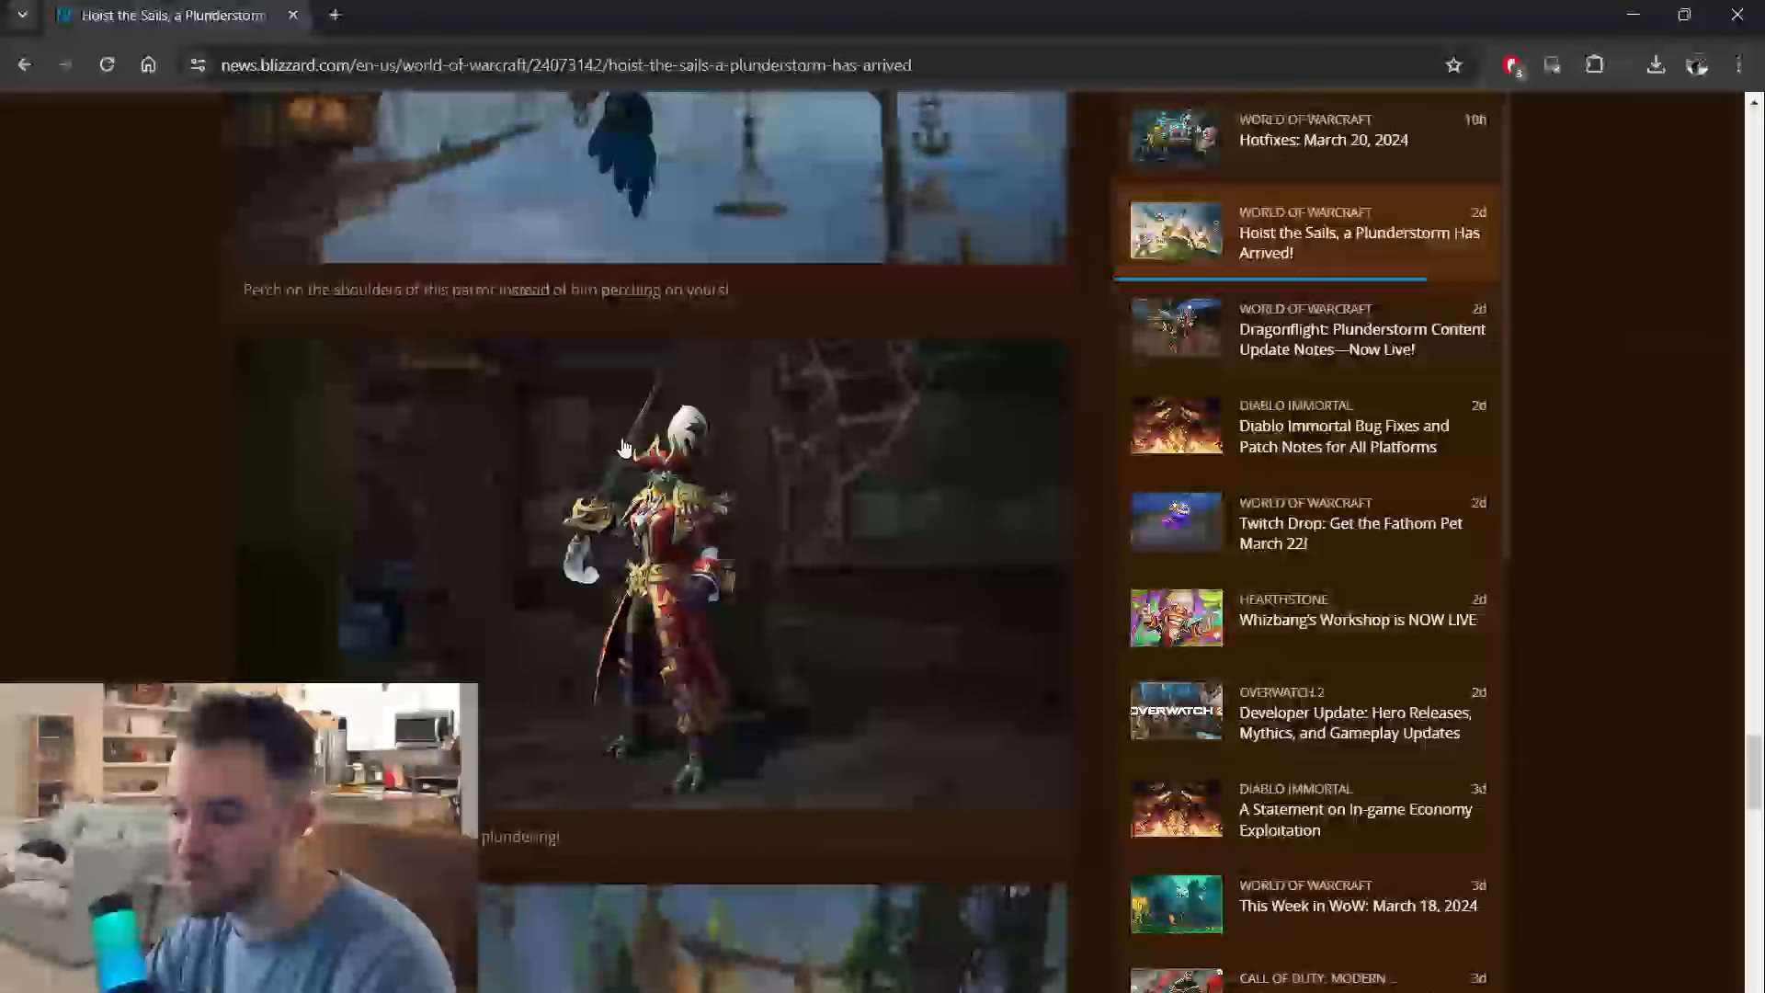
pyautogui.scroll(-3)
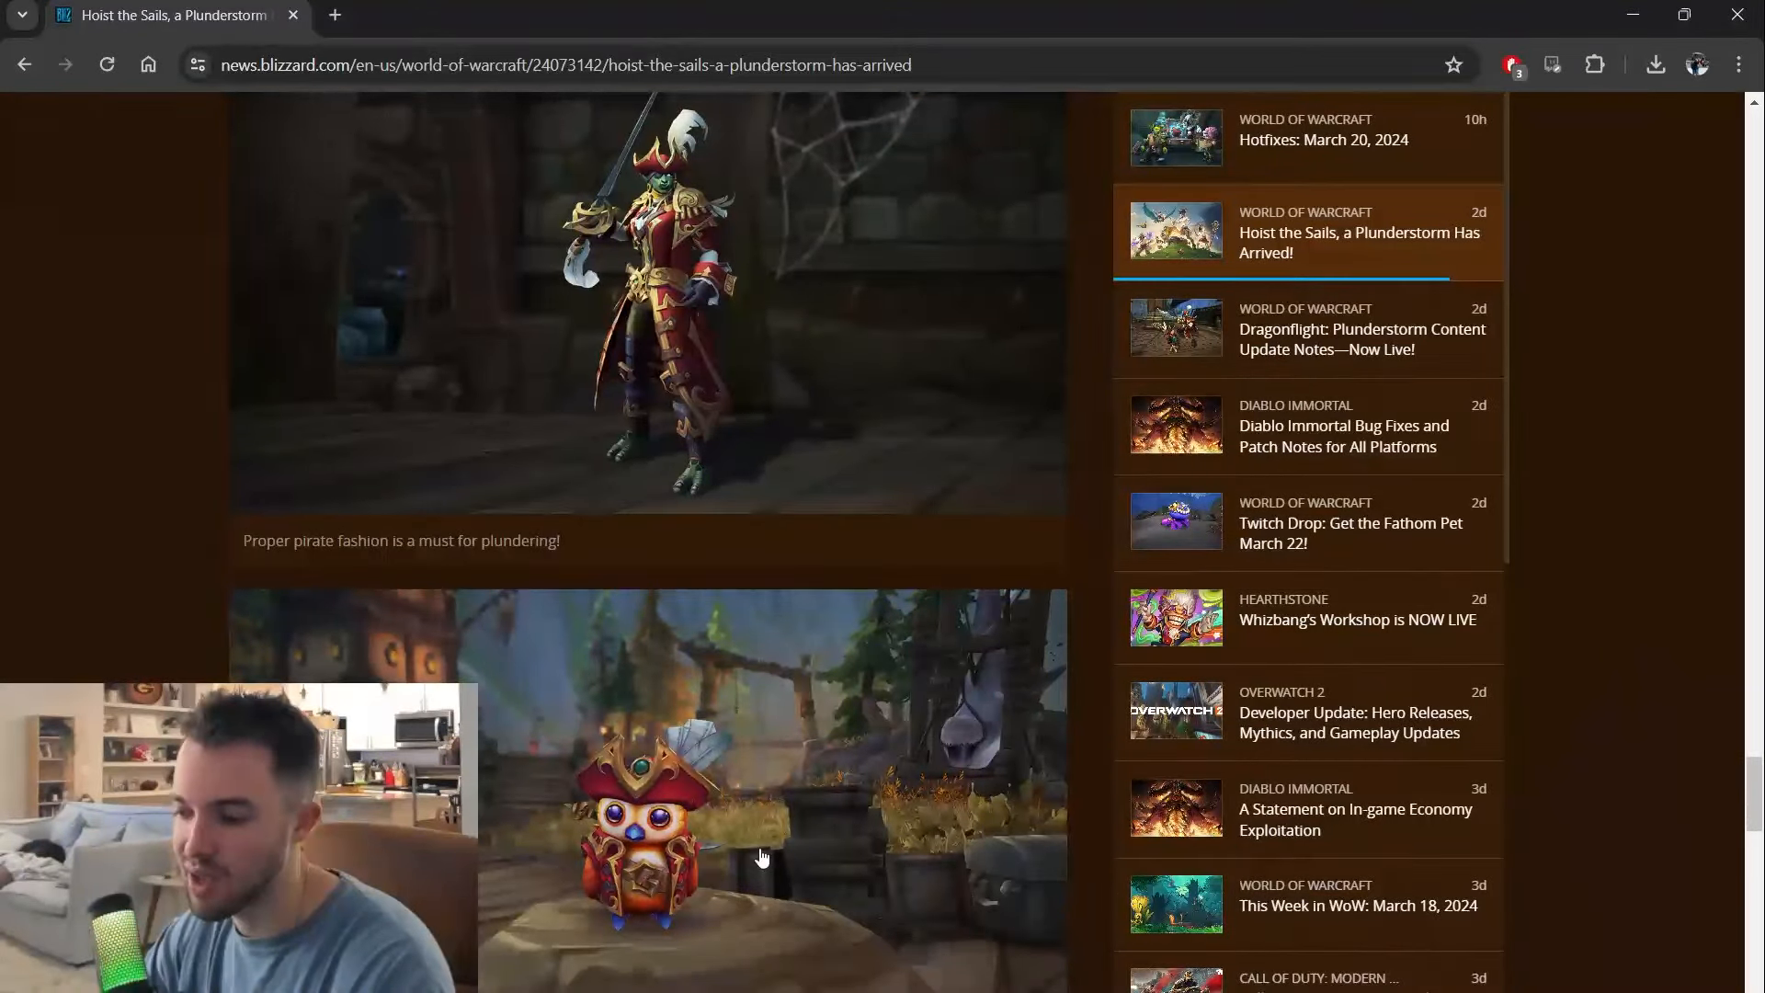
pyautogui.scroll(-3)
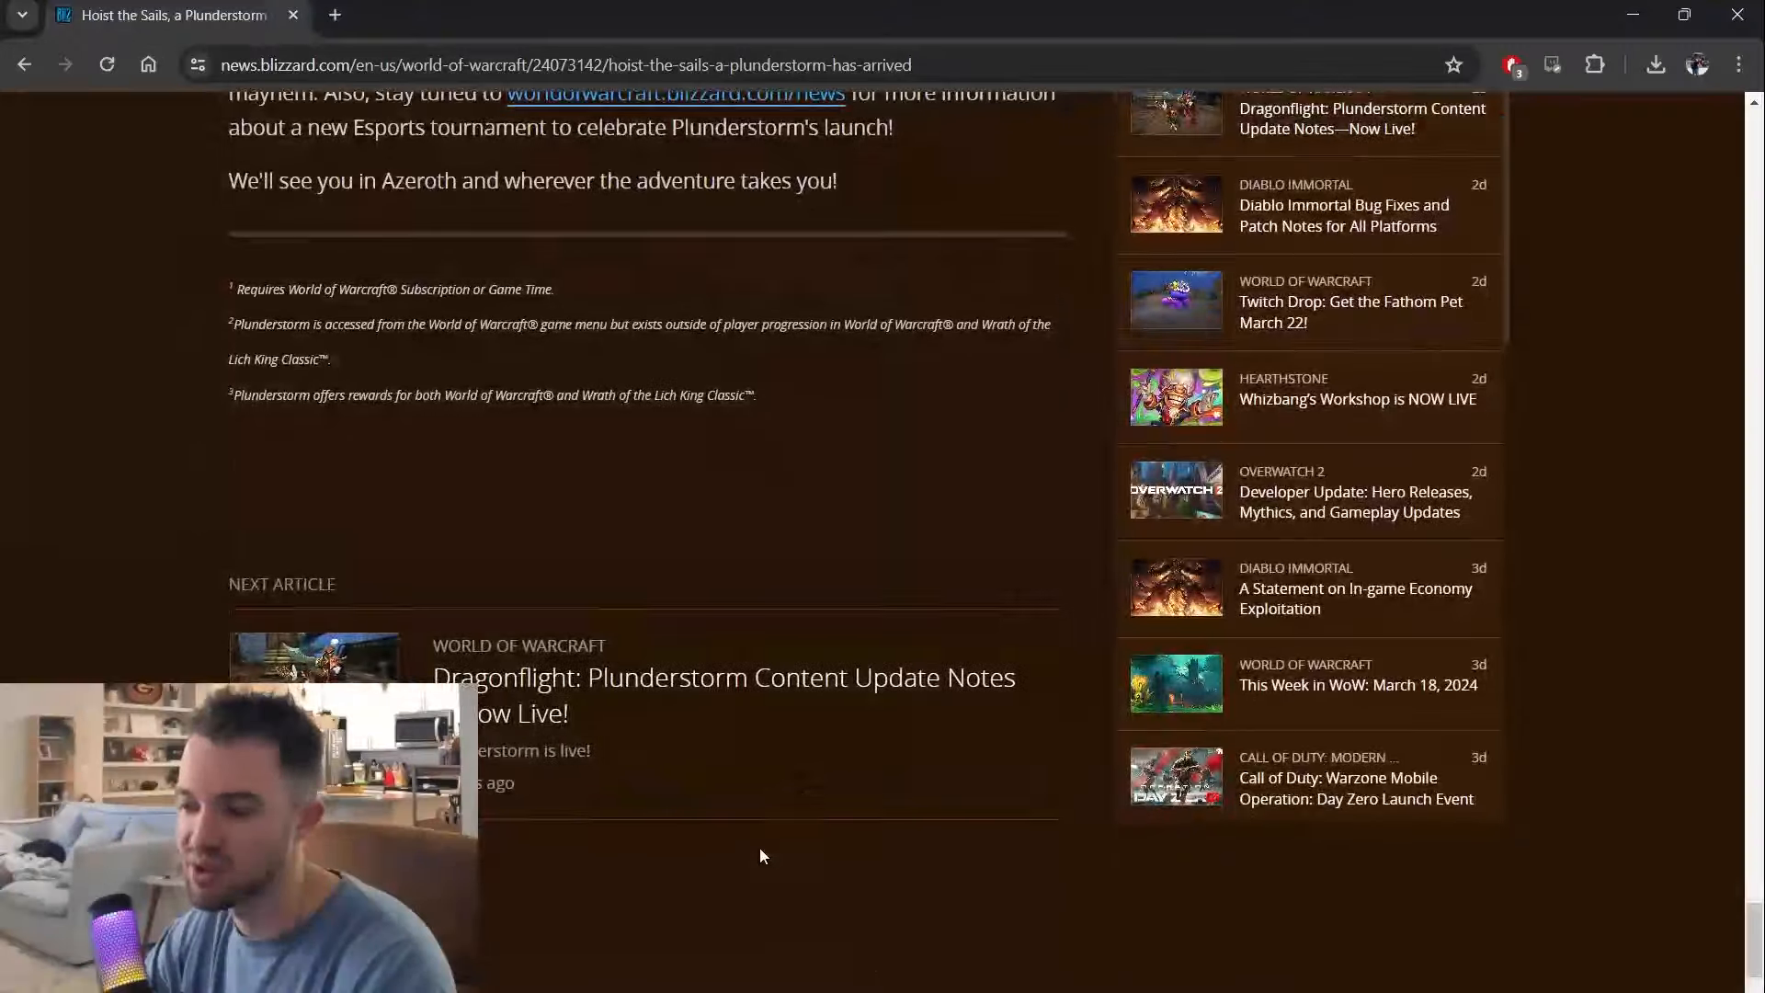